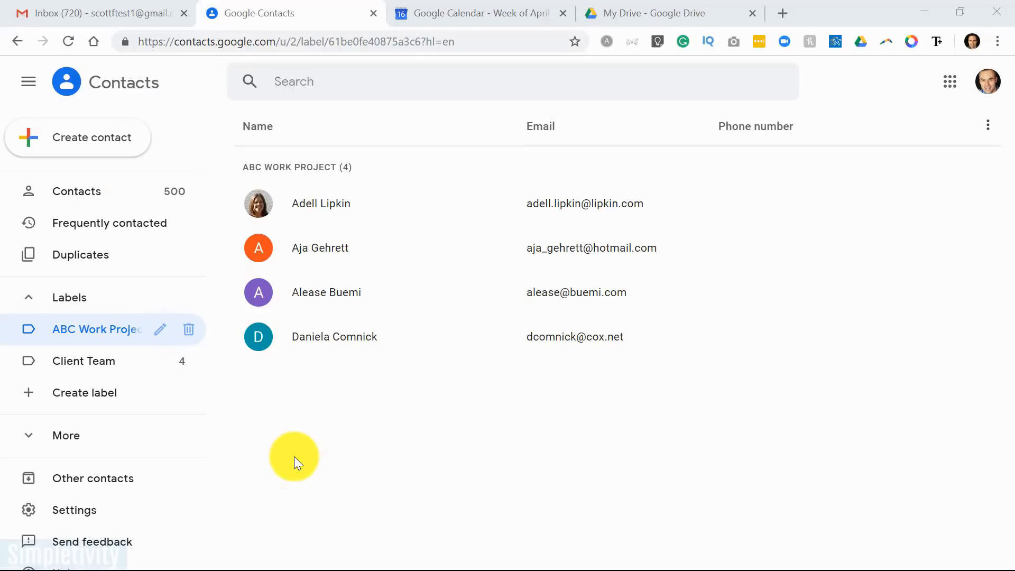
mouse_move(110, 297)
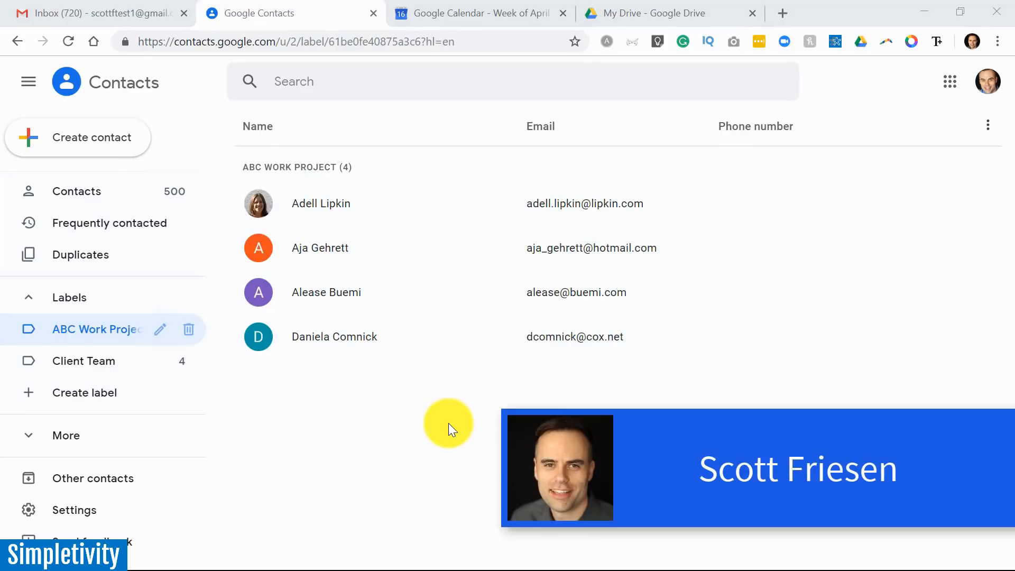
mouse_move(418, 332)
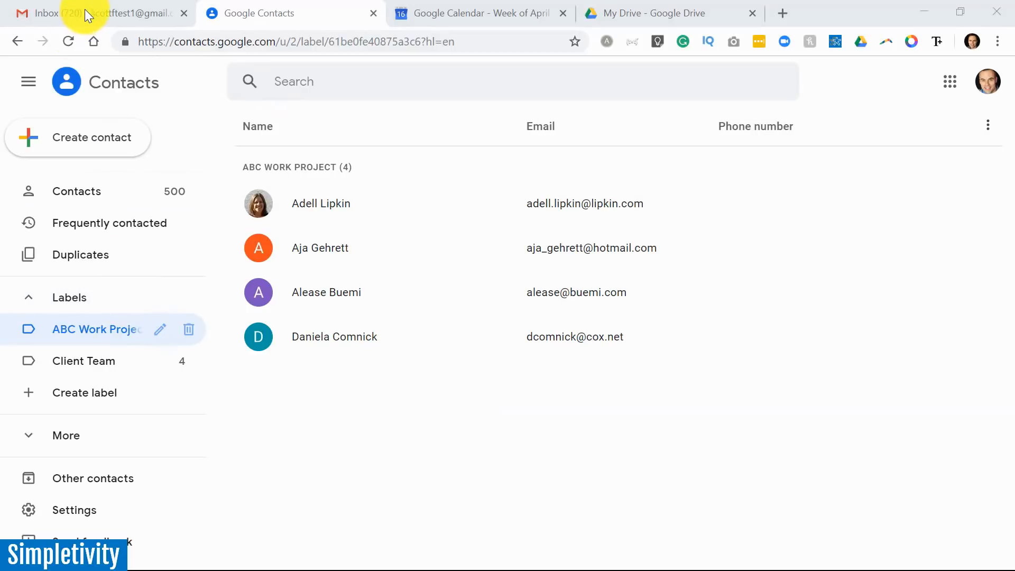
Step: Switch to Gmail and address a new email to the ABC Work Project group
left_click(91, 13)
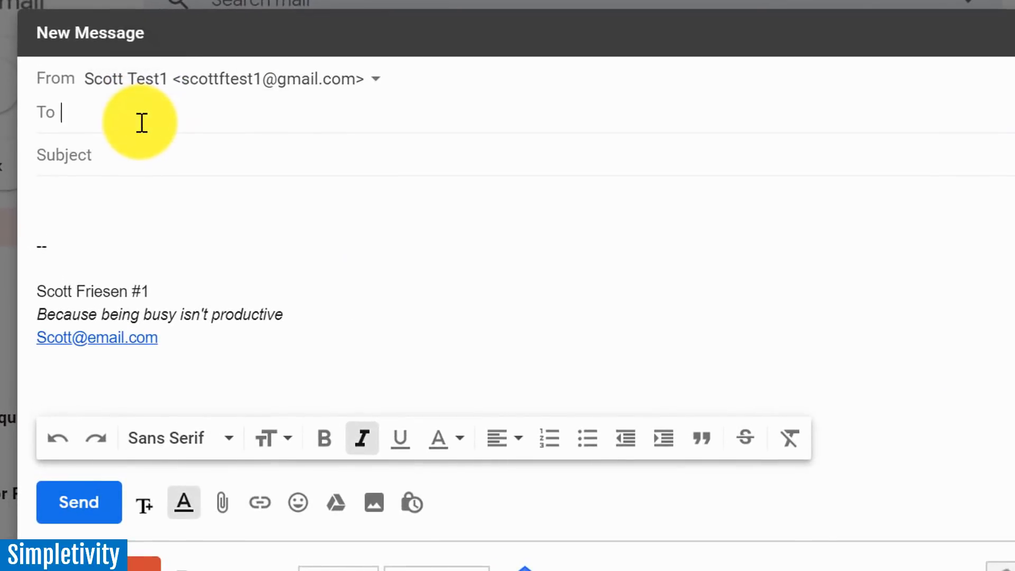
type("a")
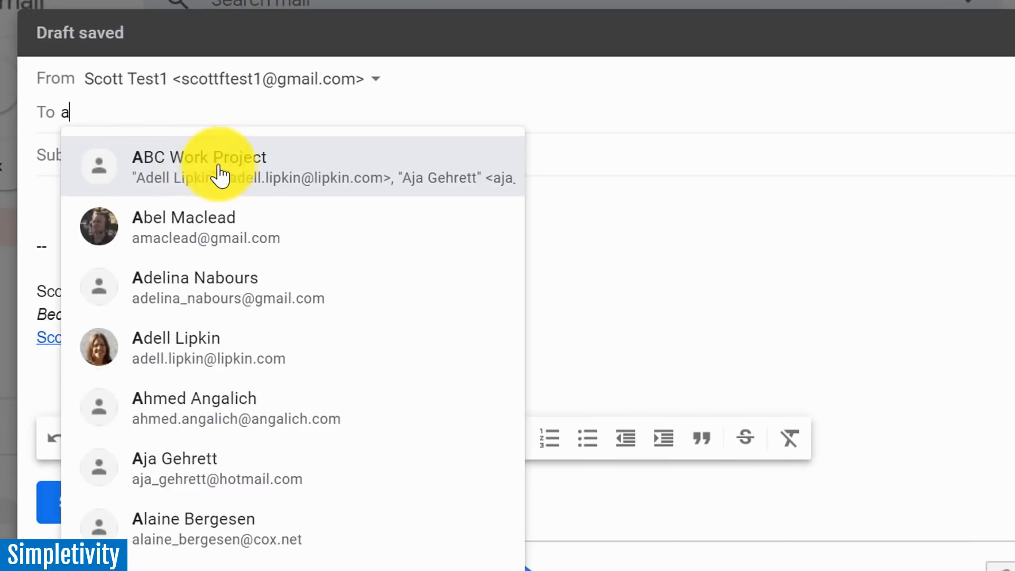
left_click(199, 167)
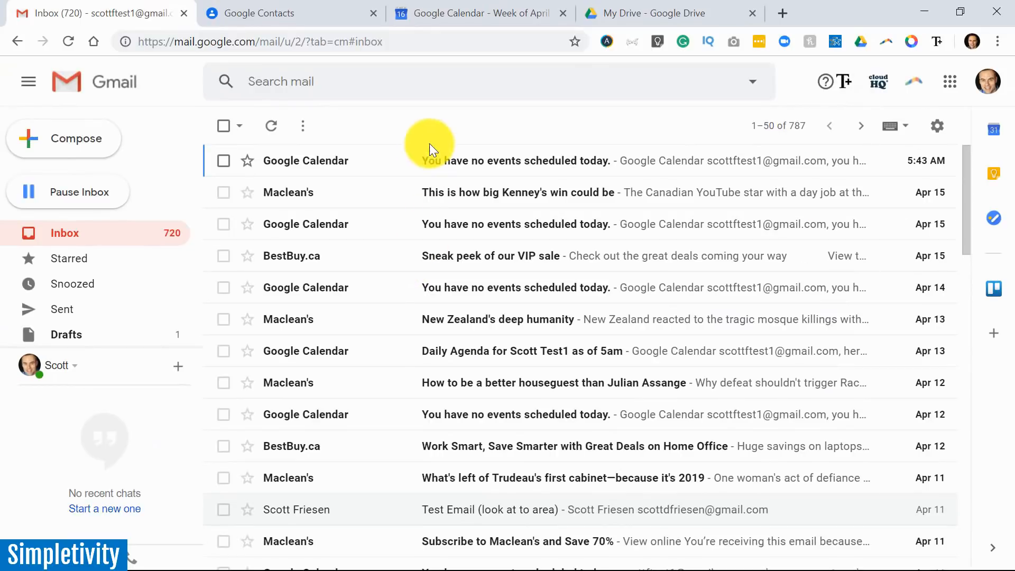
mouse_move(674, 120)
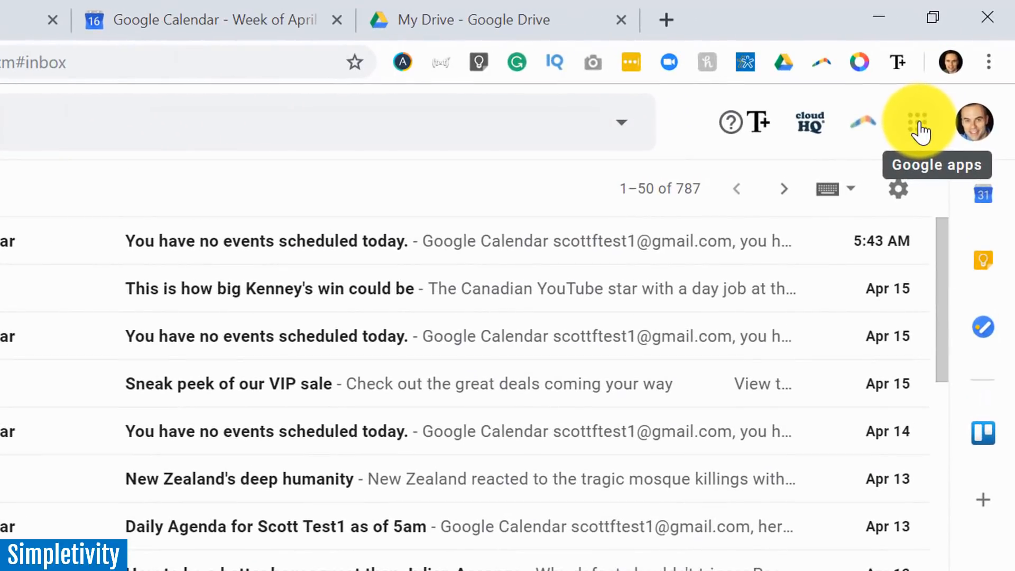
Step: Open Google Contacts from Gmail's Google apps grid
left_click(918, 122)
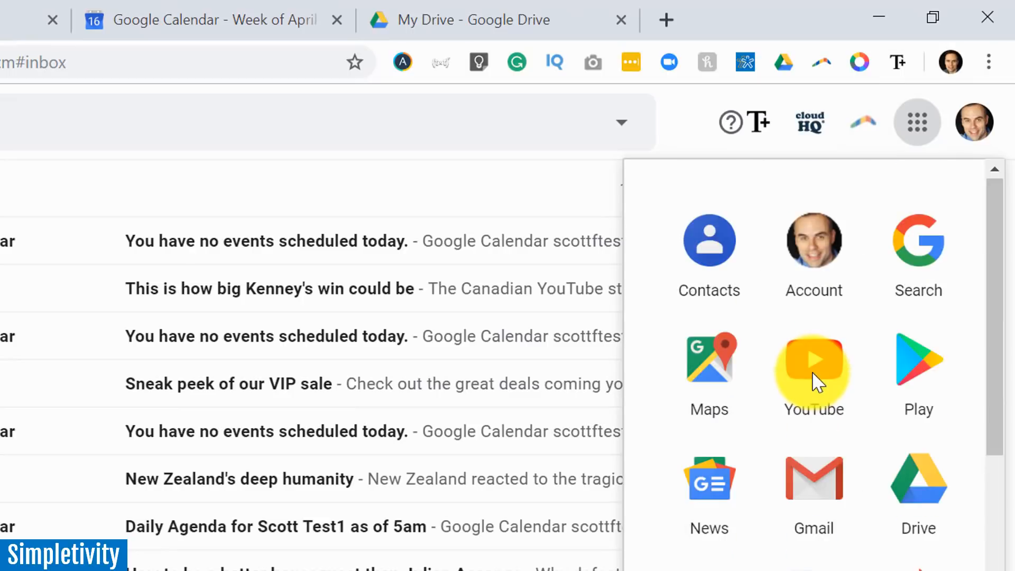
mouse_move(813, 447)
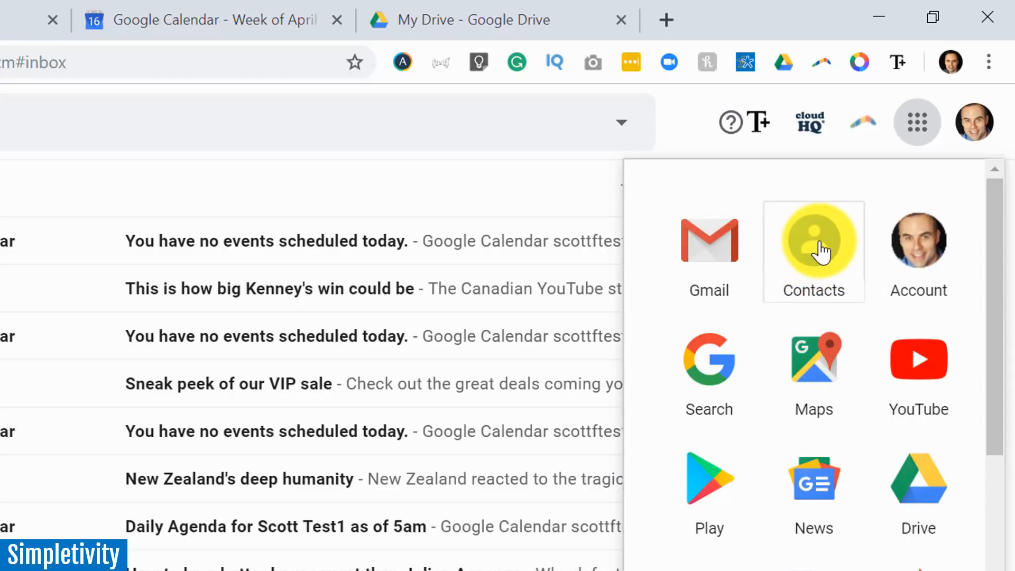
left_click(814, 251)
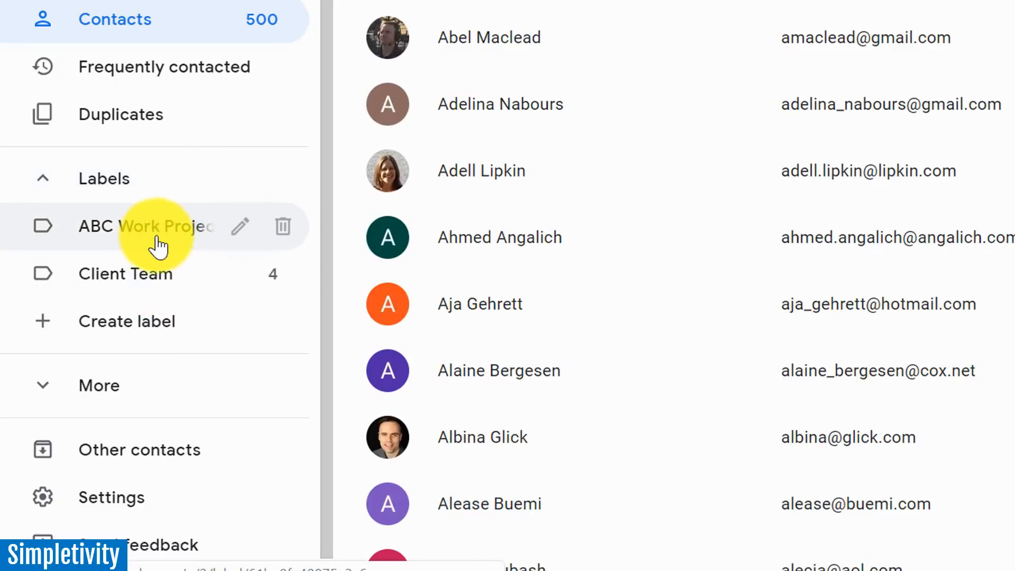
mouse_move(172, 242)
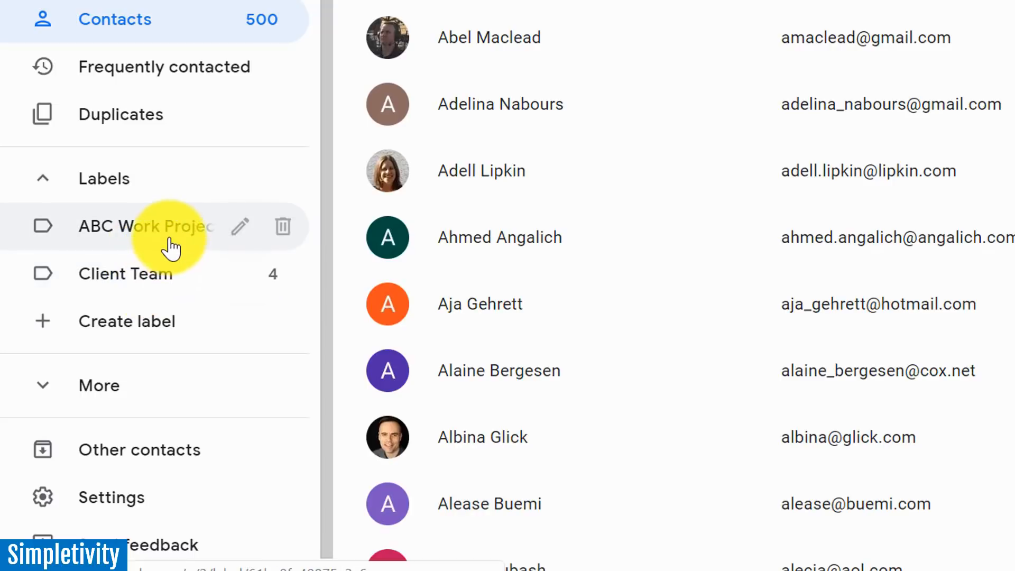
Step: View the ABC Work Project label's contacts, then the four Client Team contacts
left_click(147, 226)
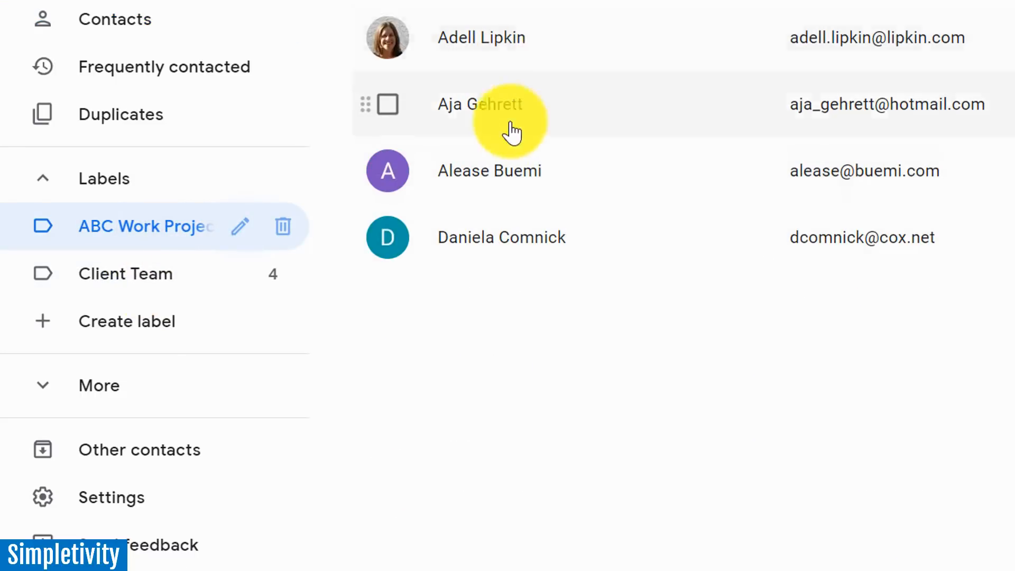
left_click(125, 273)
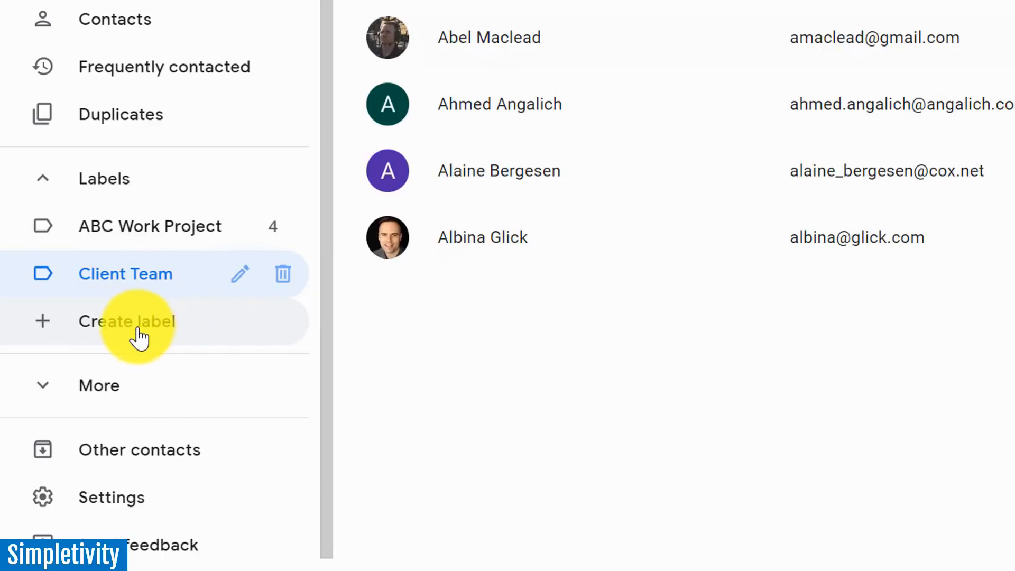
mouse_move(65, 337)
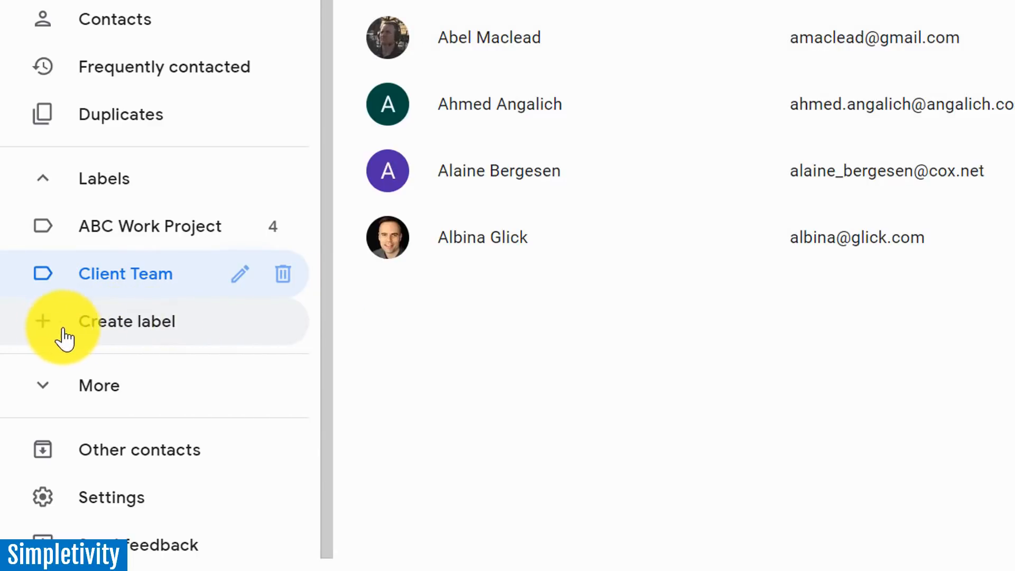
Step: Create a contact label named 'New Label' and open it
left_click(128, 322)
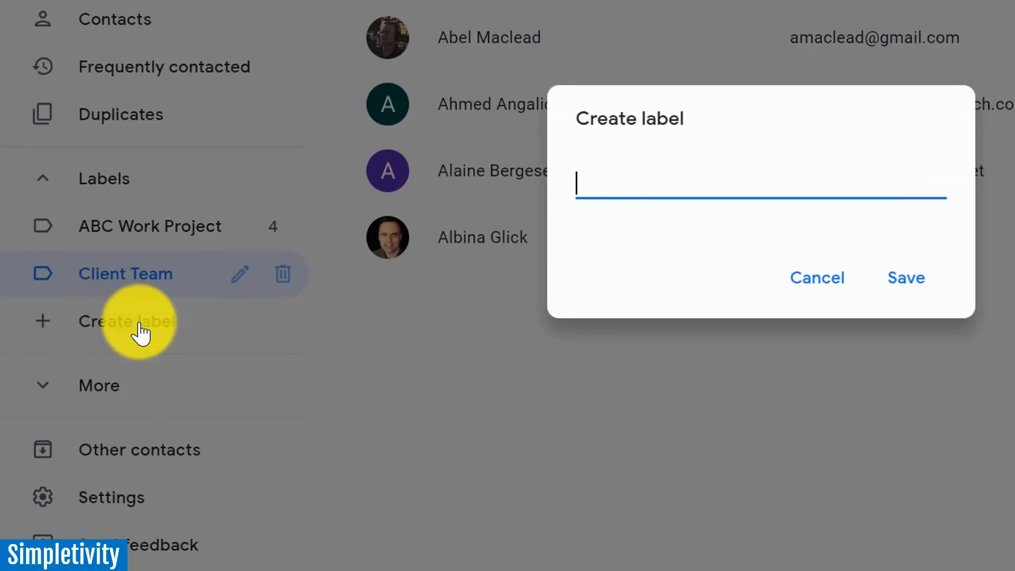
type("New")
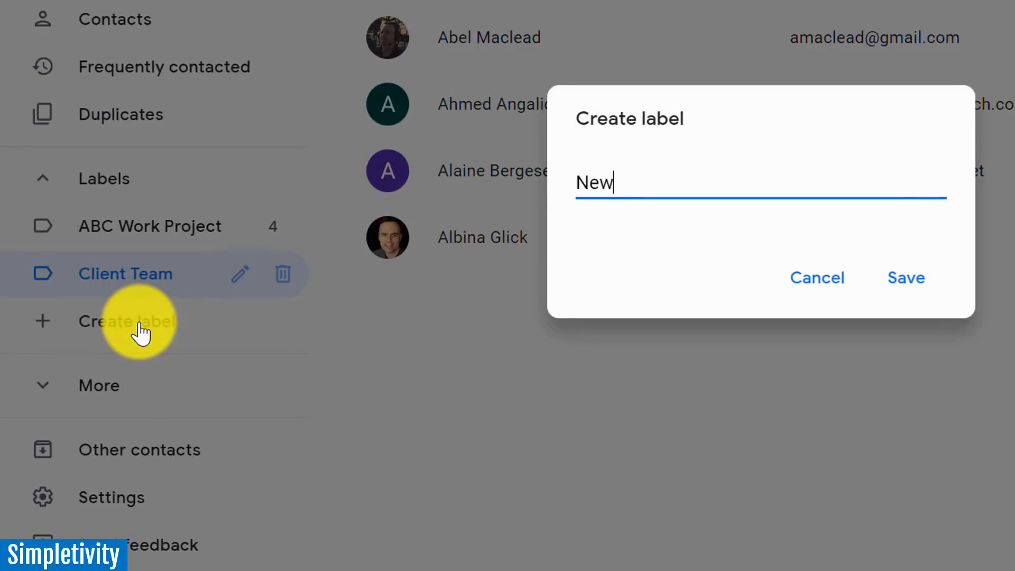
type("Label")
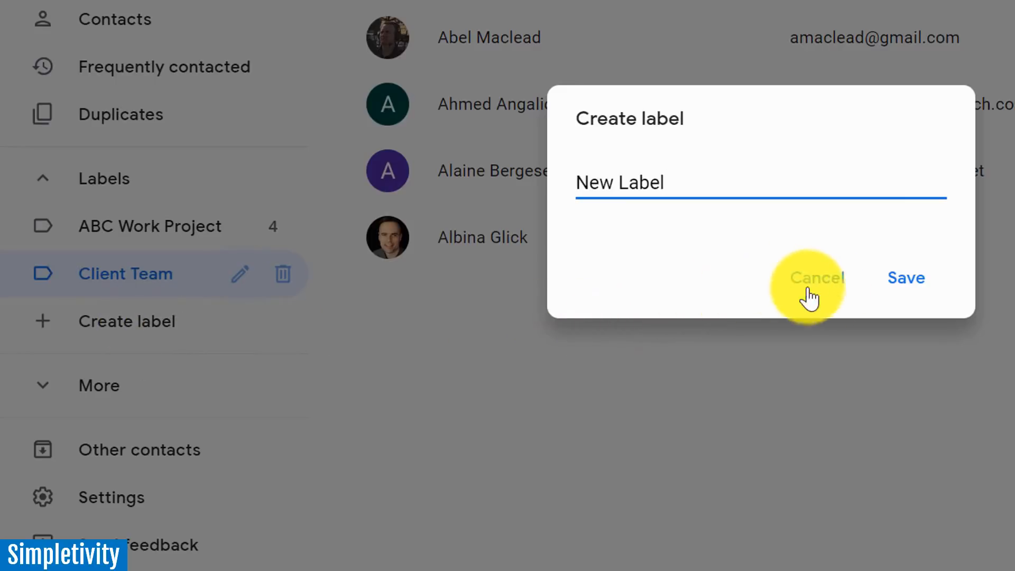
left_click(905, 277)
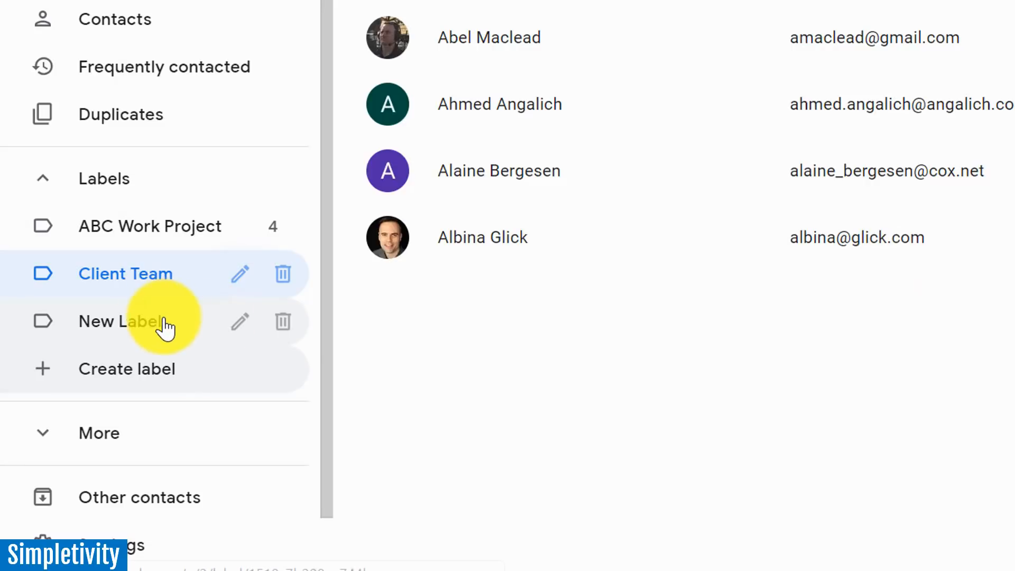
left_click(120, 321)
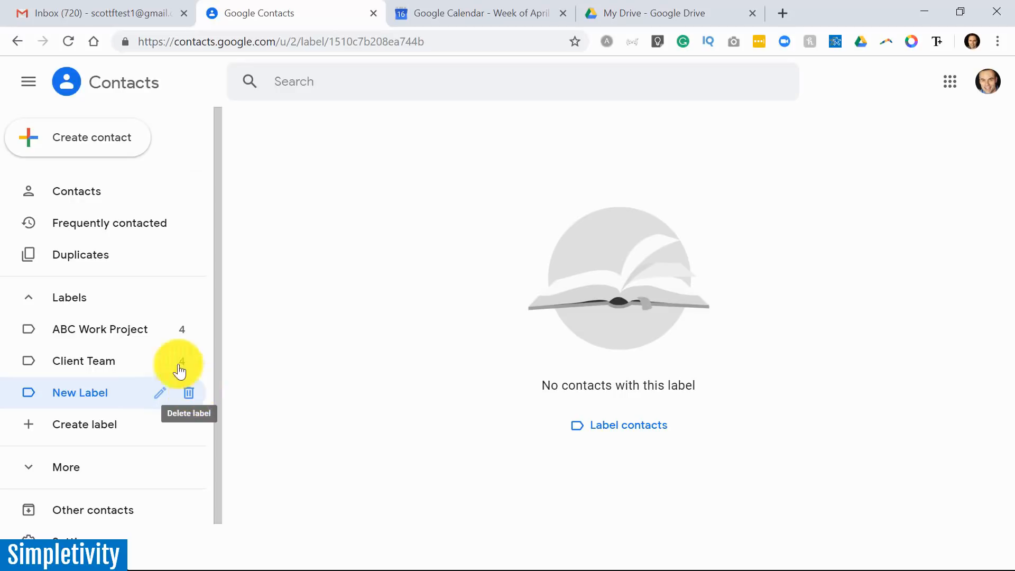
Step: In all contacts, select Alisha Slusarski, Alishia Sergi and Aliza Baltimore
left_click(76, 191)
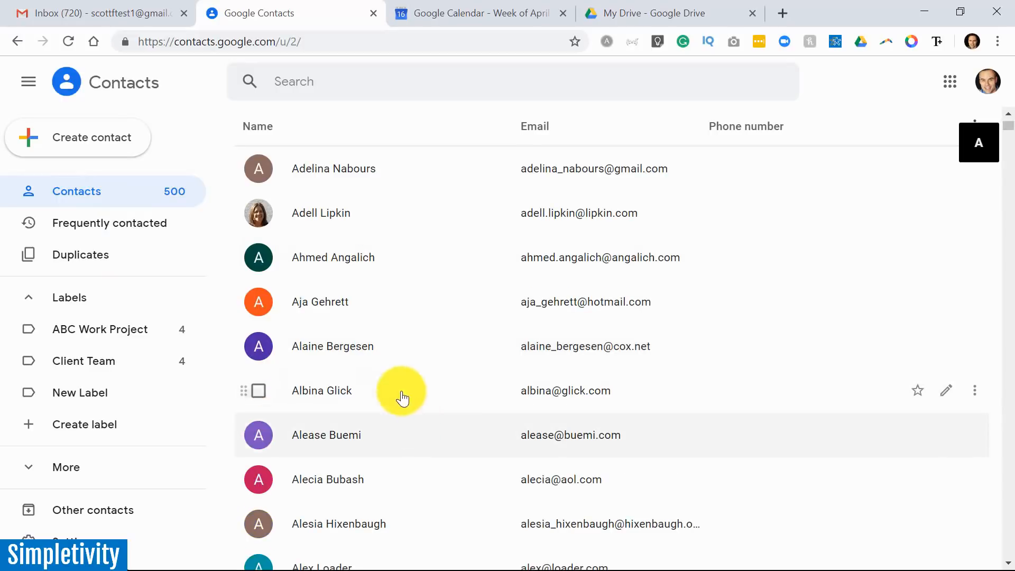
scroll("down", 3)
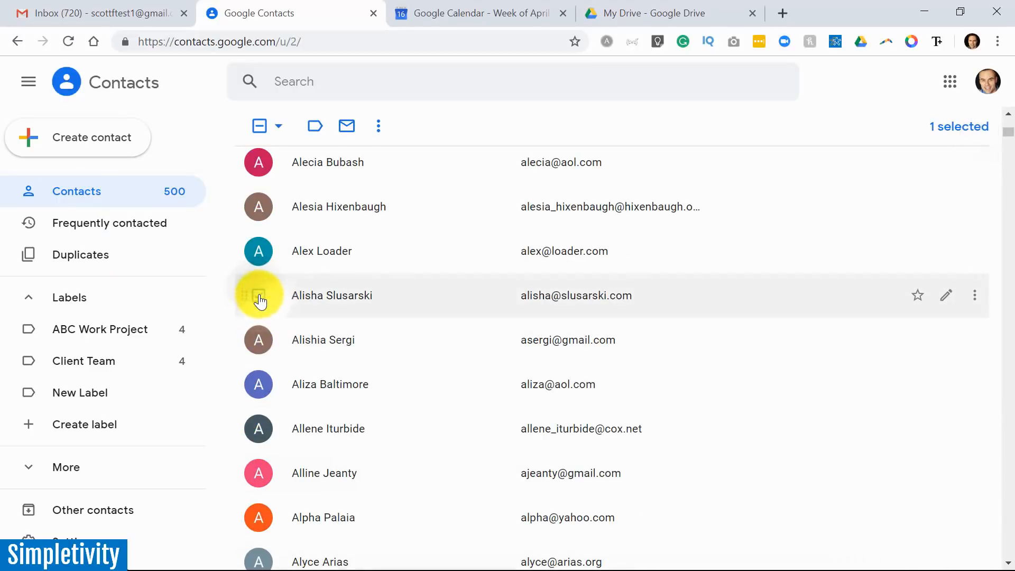
left_click(258, 295)
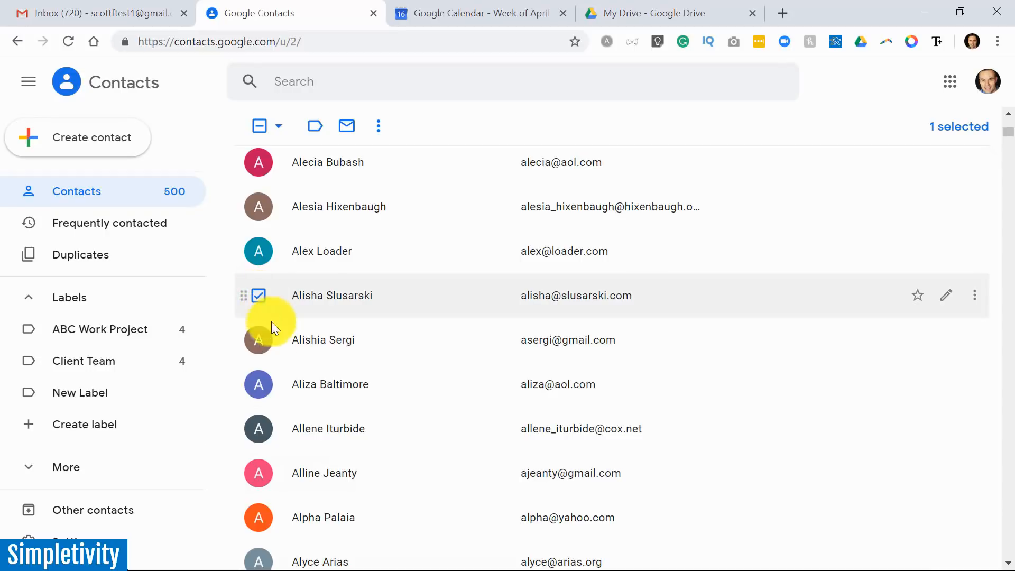
left_click(258, 340)
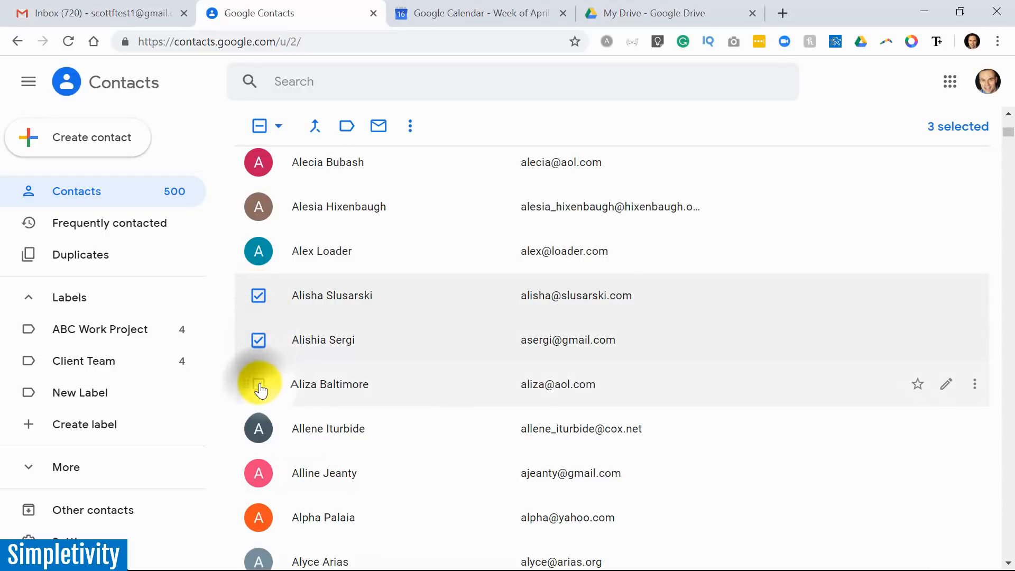
left_click(258, 383)
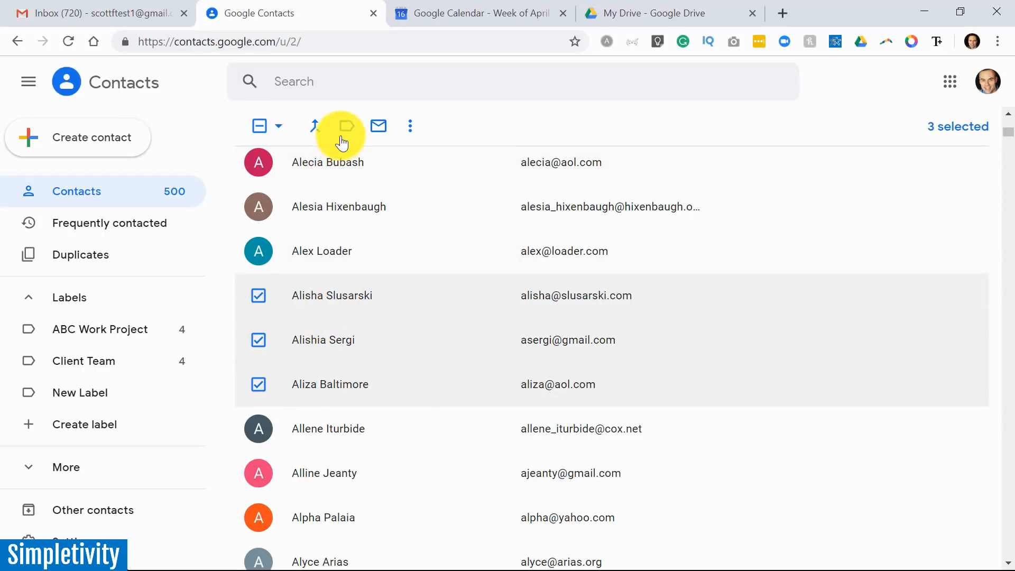
mouse_move(347, 126)
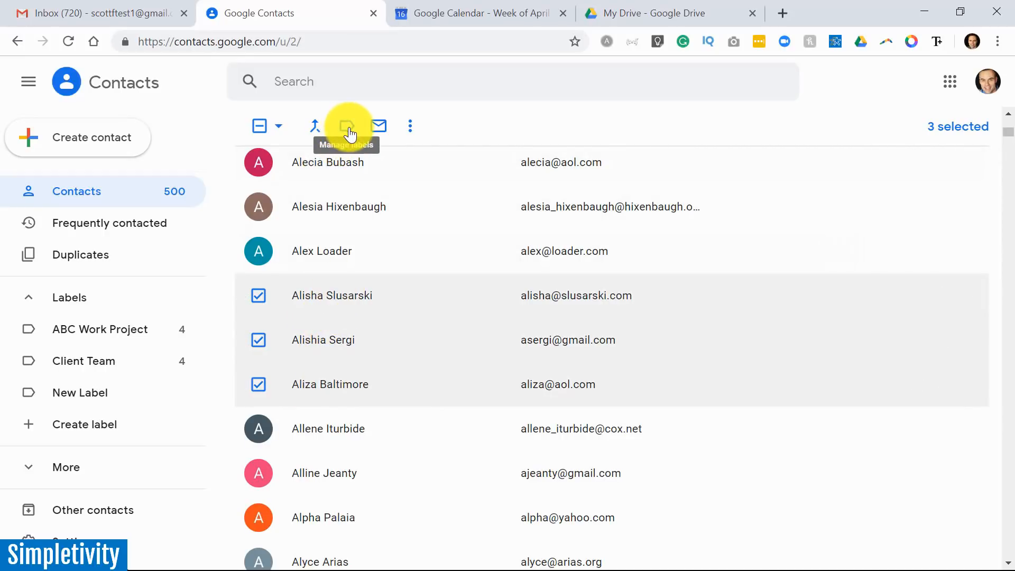
Step: Apply New Label to the three selected contacts and open that label
left_click(348, 126)
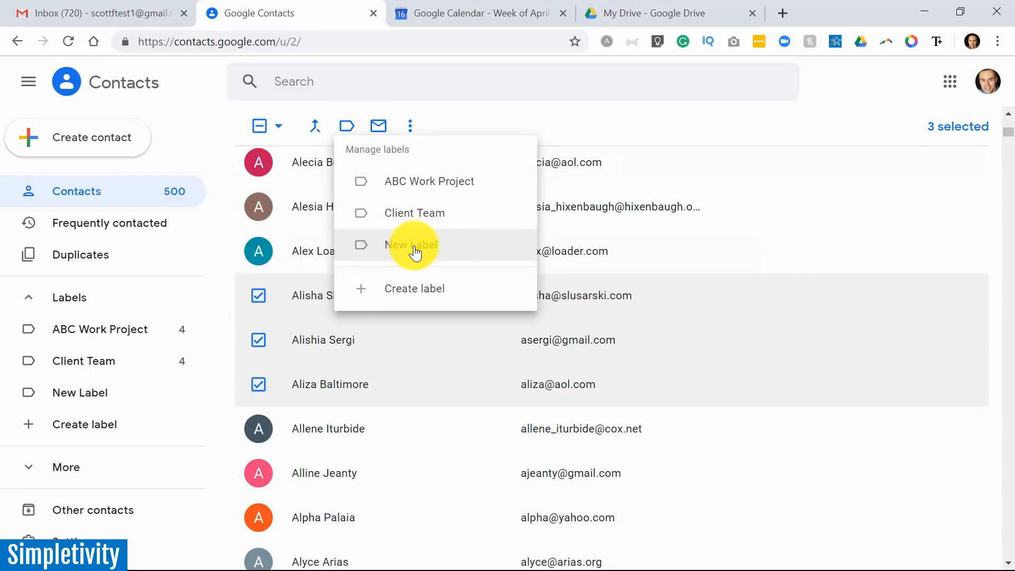
left_click(410, 244)
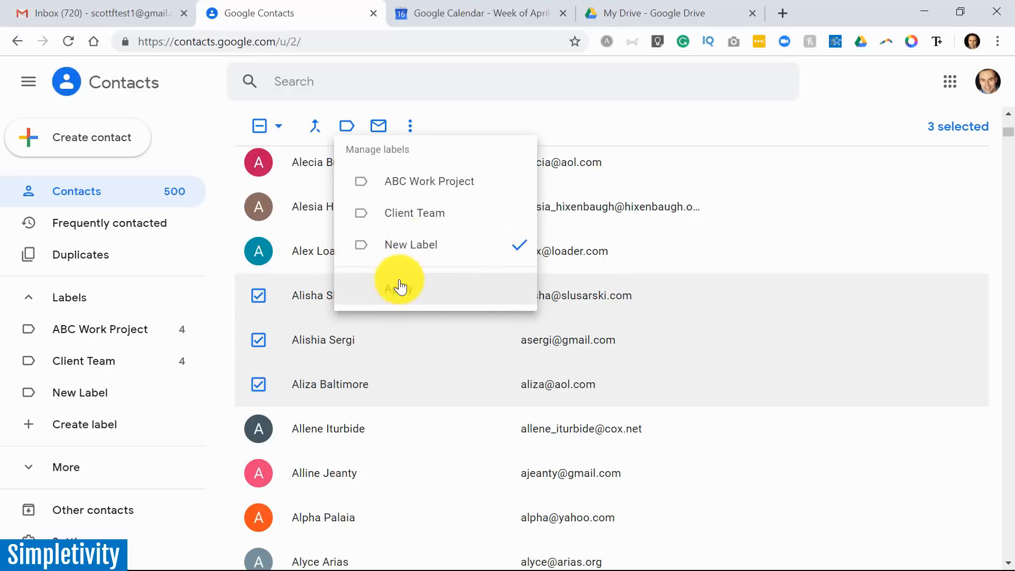
left_click(398, 288)
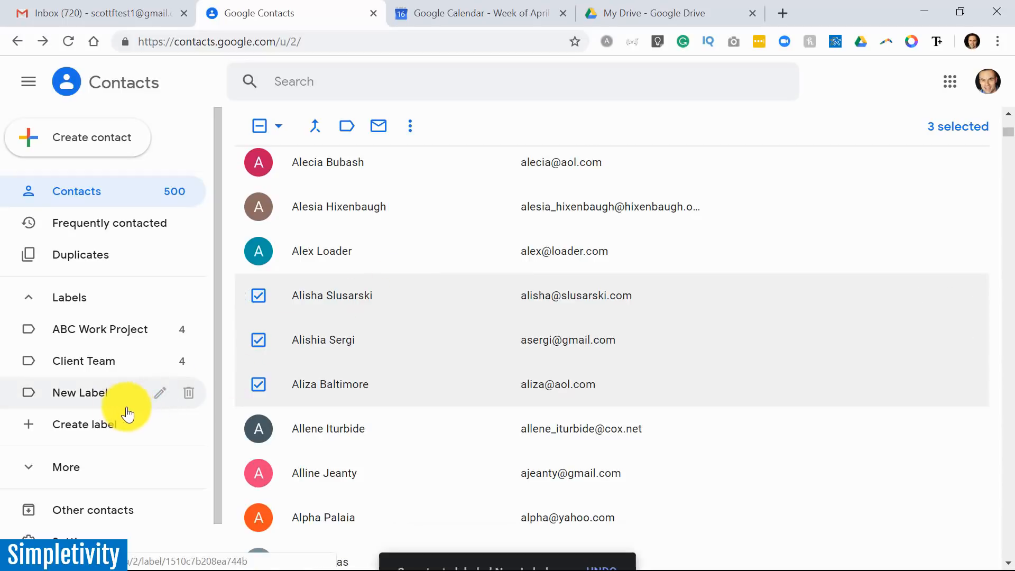
left_click(80, 392)
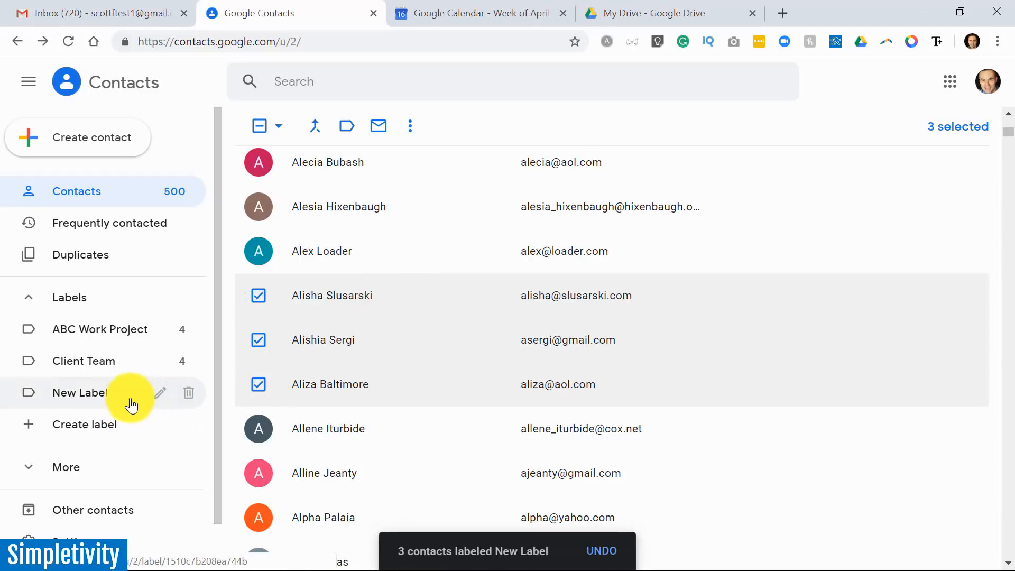
mouse_move(197, 400)
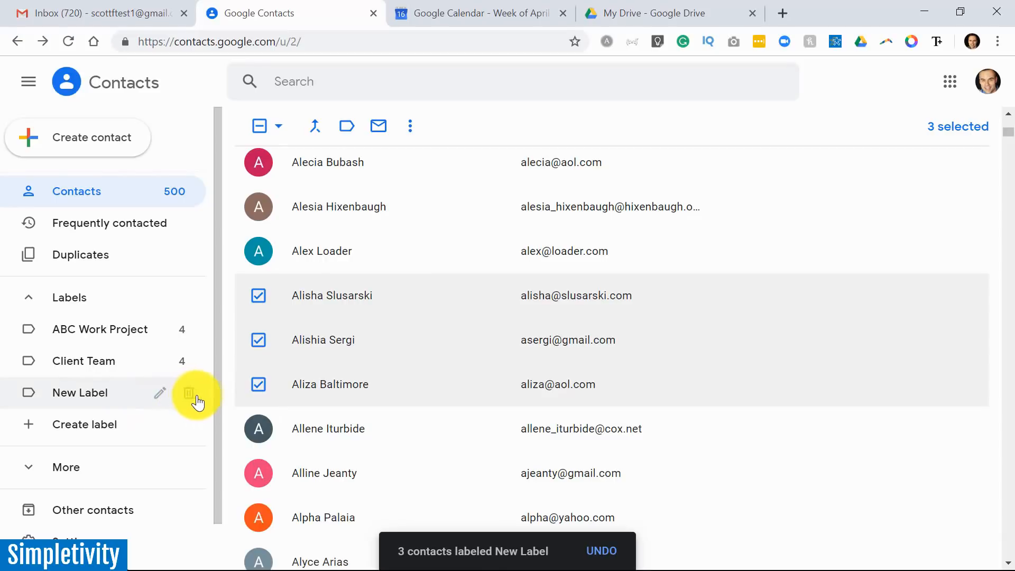
mouse_move(231, 397)
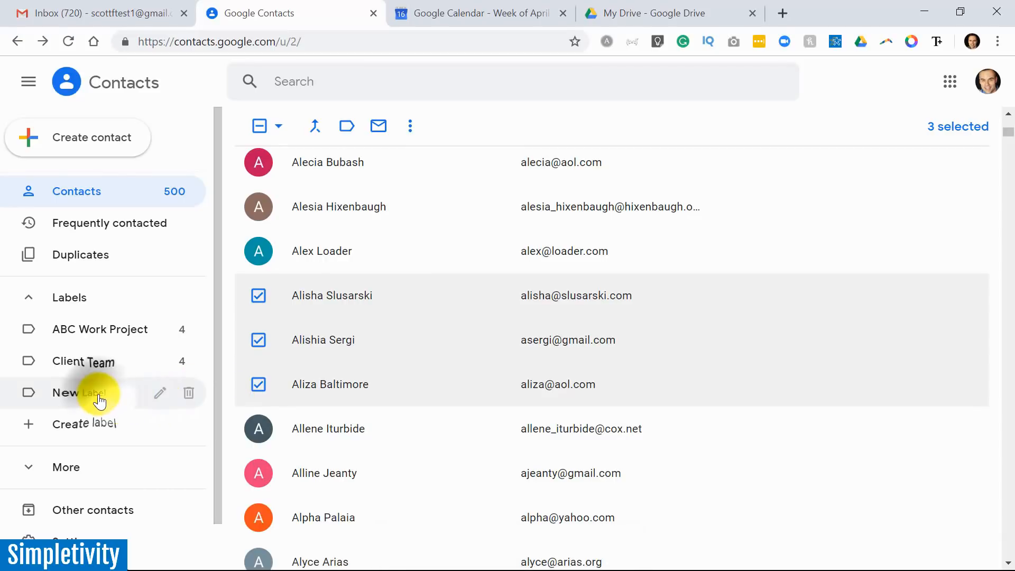
left_click(74, 392)
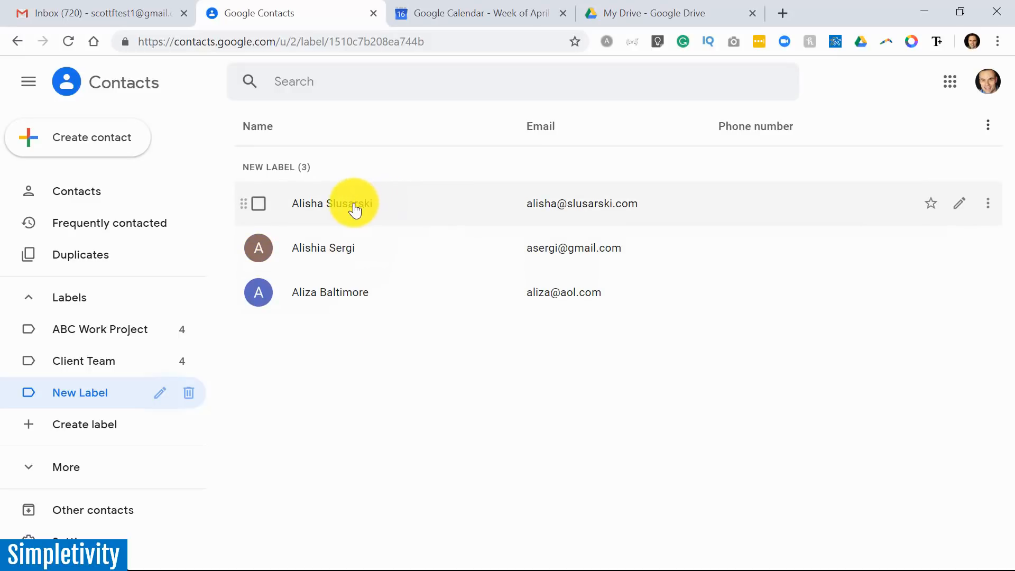
Step: Remove Alisha Slusarski from New Label and return to all contacts
left_click(257, 203)
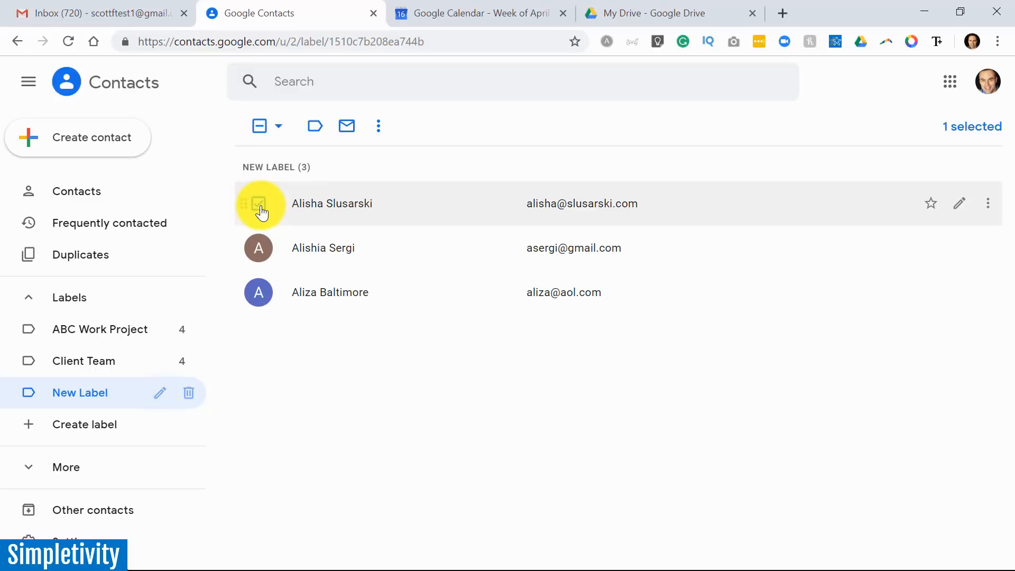
left_click(314, 126)
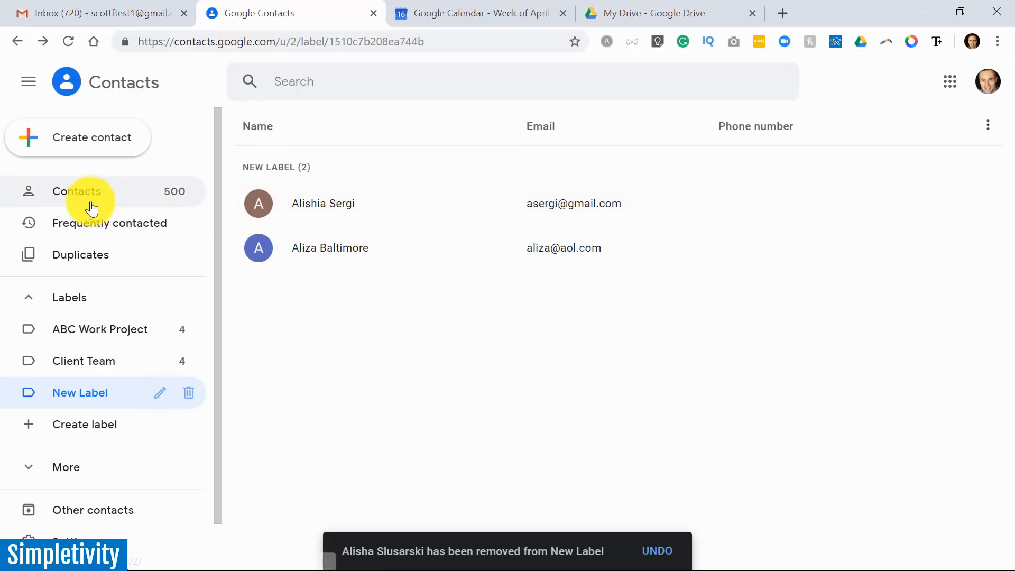
left_click(76, 191)
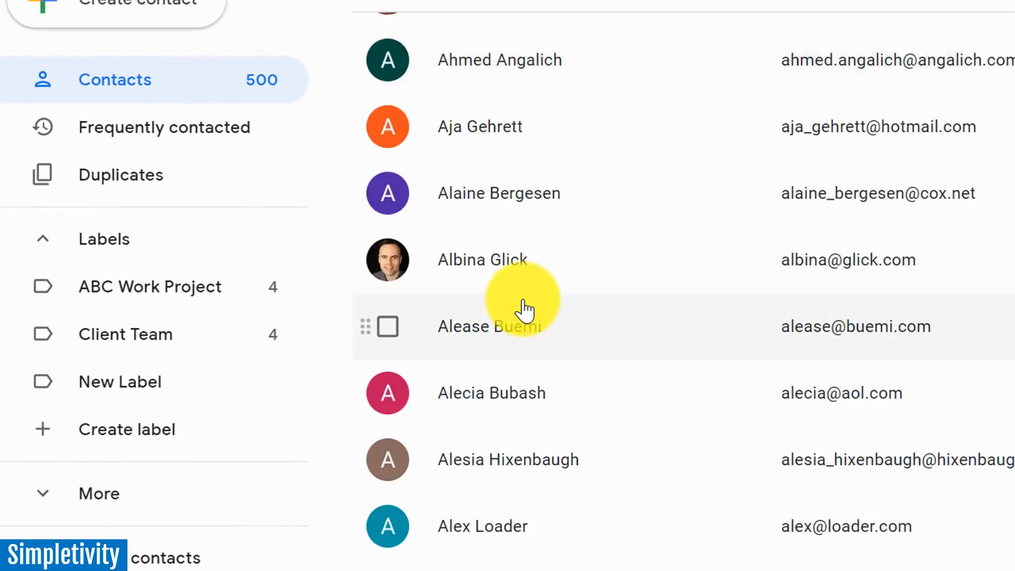
Step: Scroll the contact list to find a contact for Client Team
scroll("down", 3)
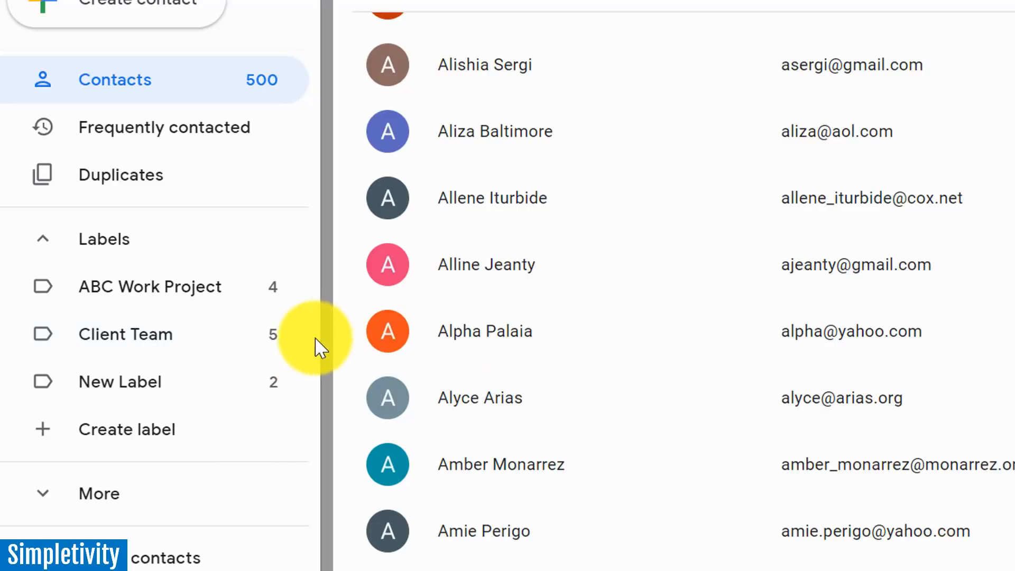
mouse_move(350, 360)
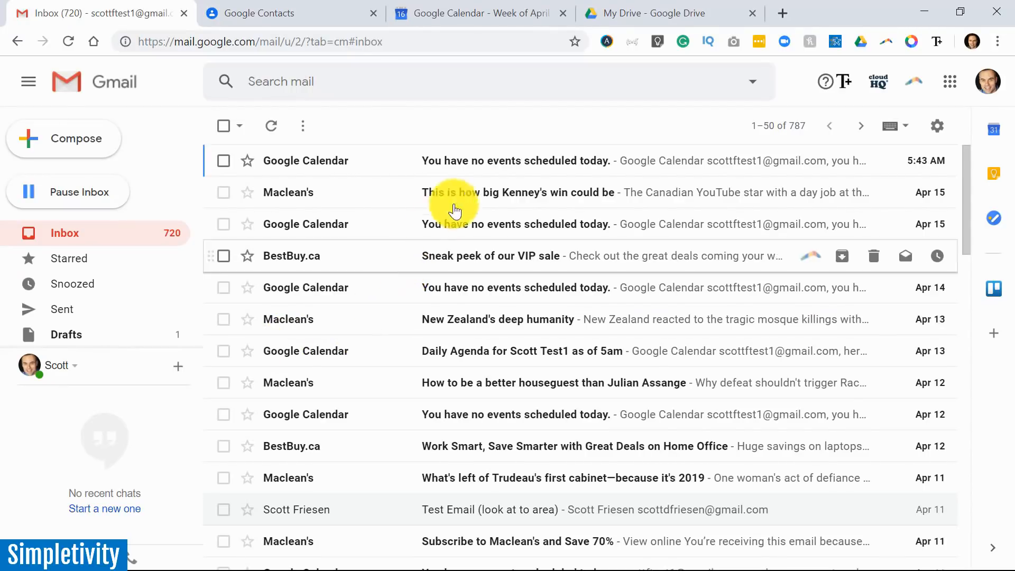
mouse_move(317, 272)
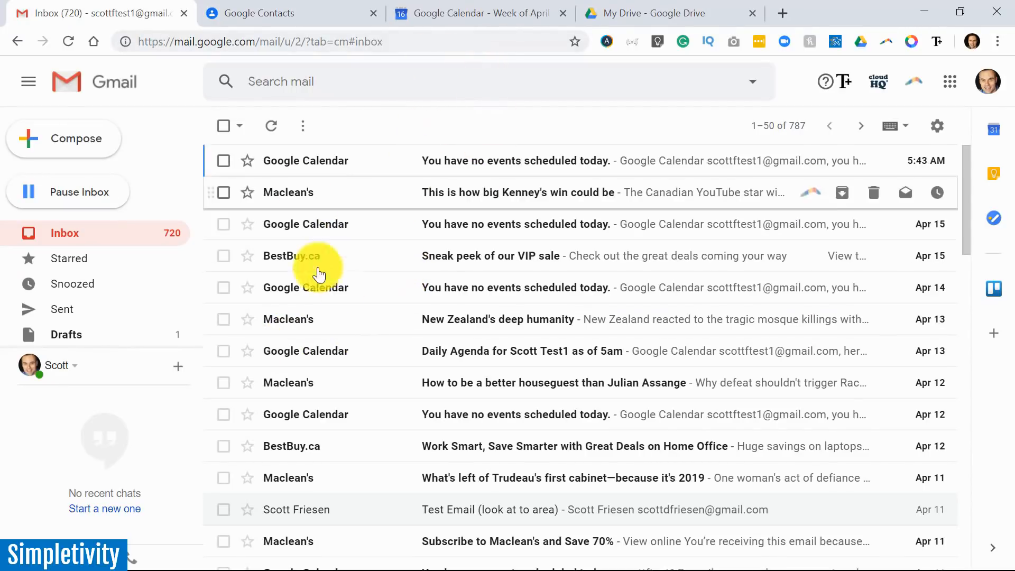
Step: Switch to Google Calendar's April 14–20, 2019 week
left_click(479, 12)
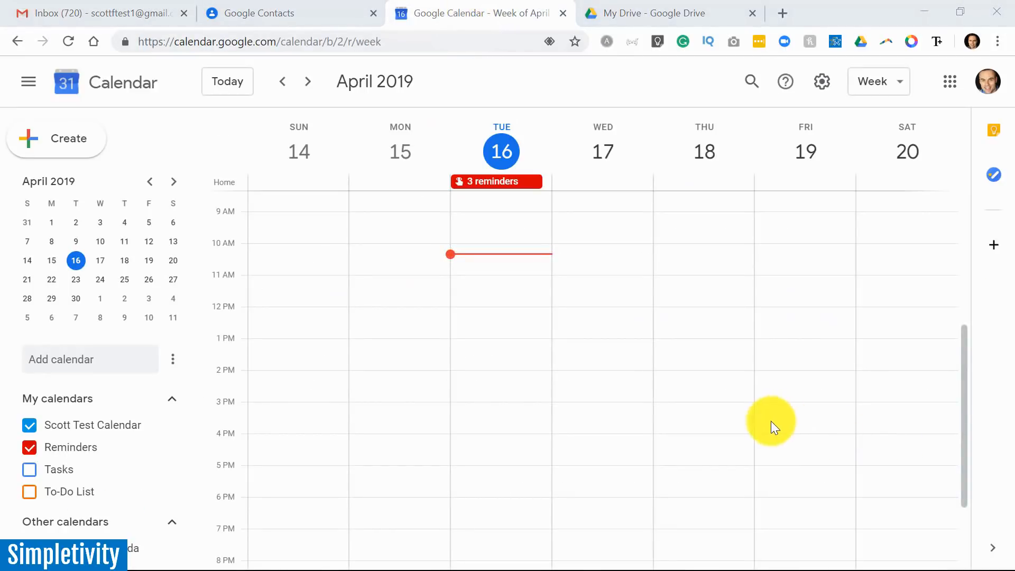
mouse_move(551, 346)
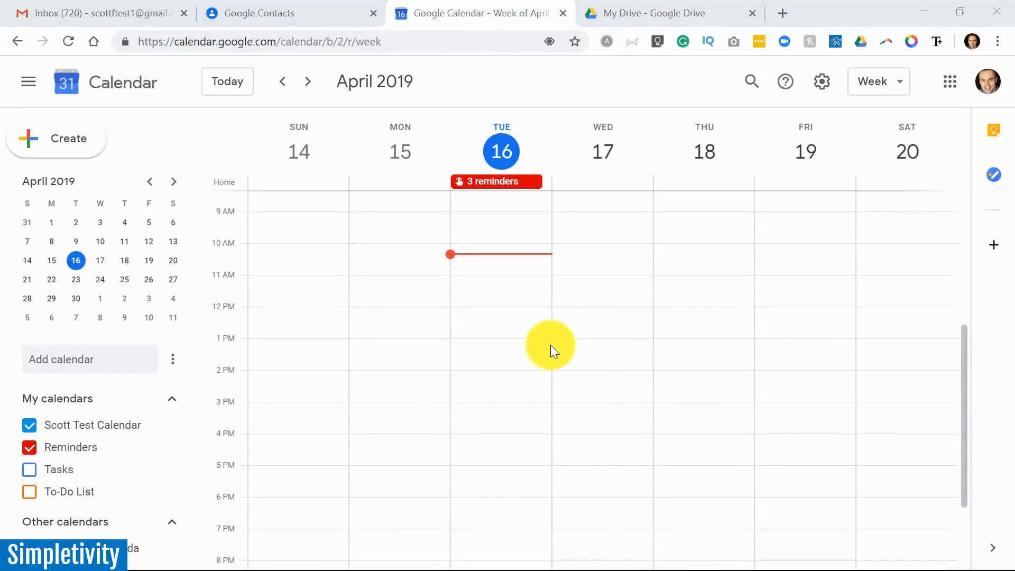
mouse_move(479, 317)
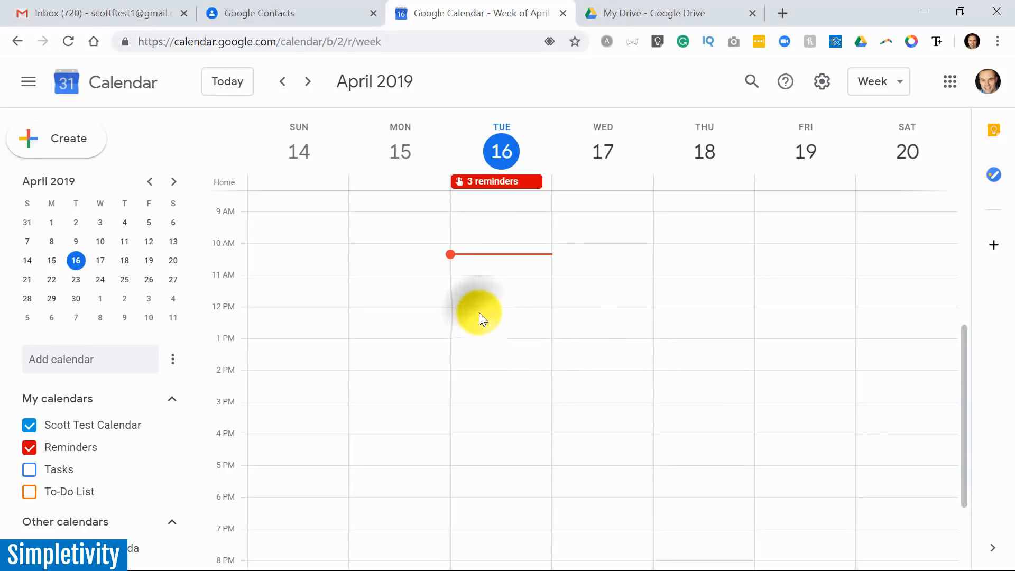
Step: Draft 'New Meeting 1' at 12–1 pm on Tuesday April 16 and open its details
left_click(479, 311)
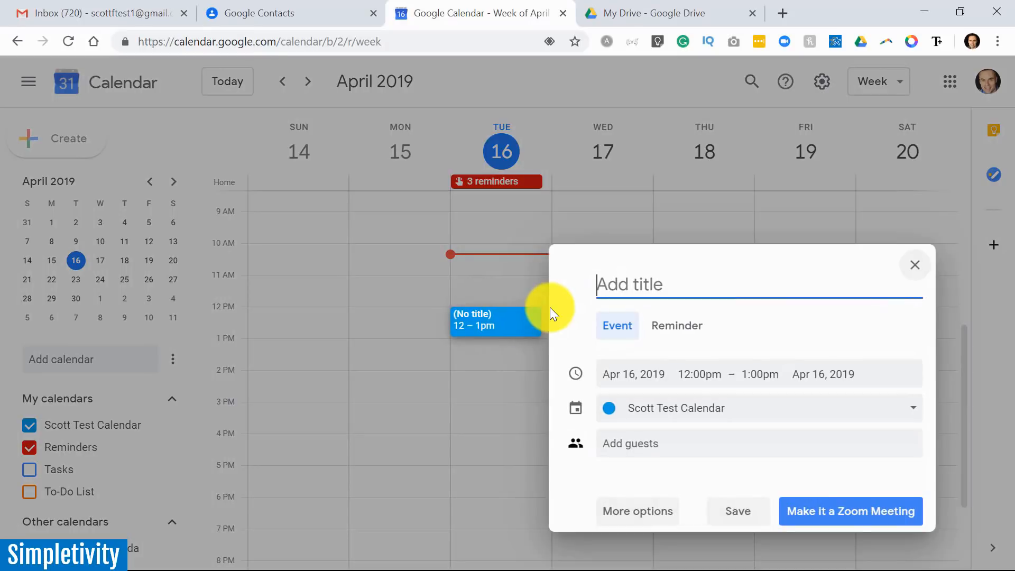
type("New Meeting 1")
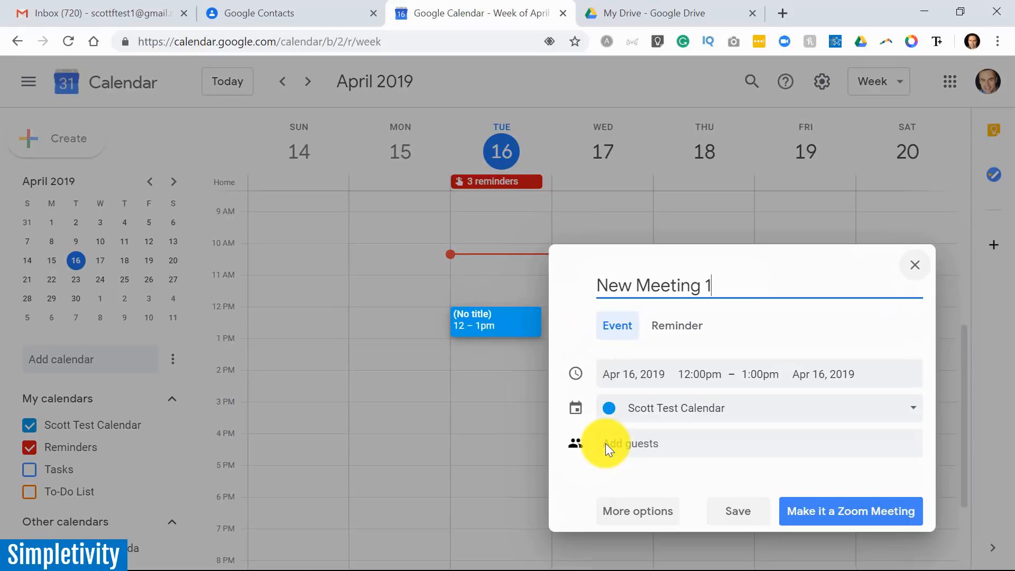
left_click(637, 511)
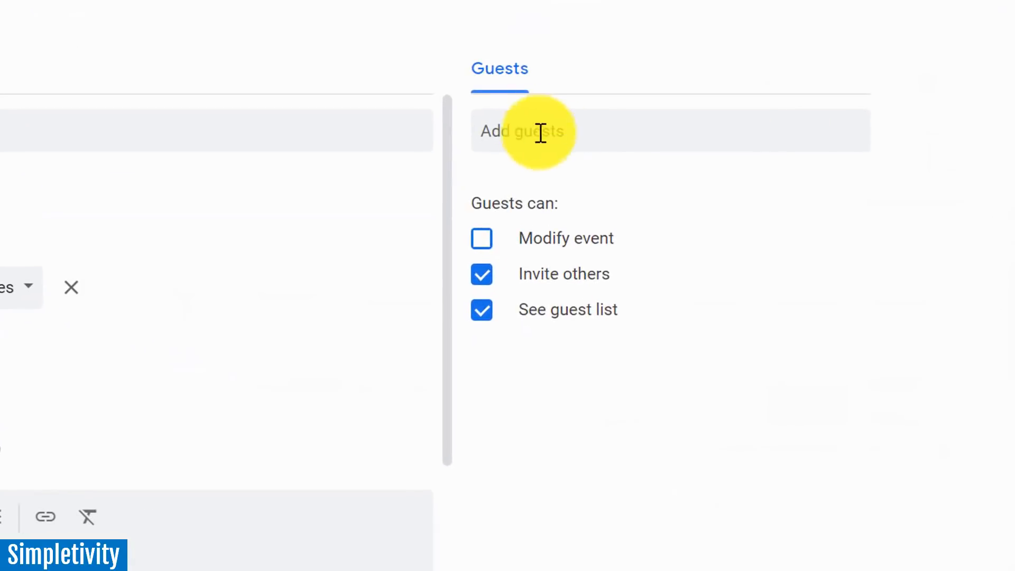
mouse_move(591, 132)
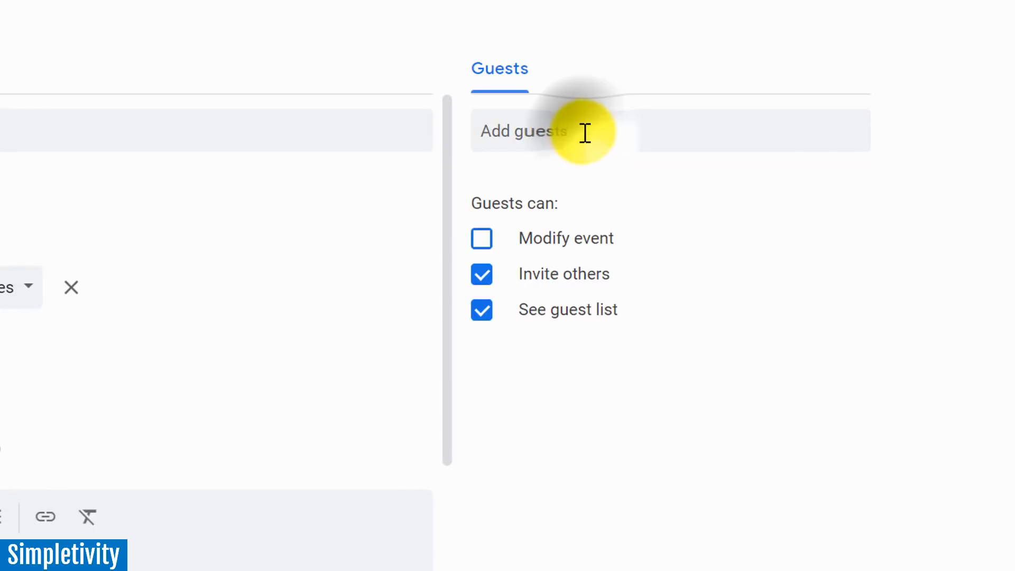
Step: Invite the Client Team group to New Meeting 1 and save the updated guest list
type("c")
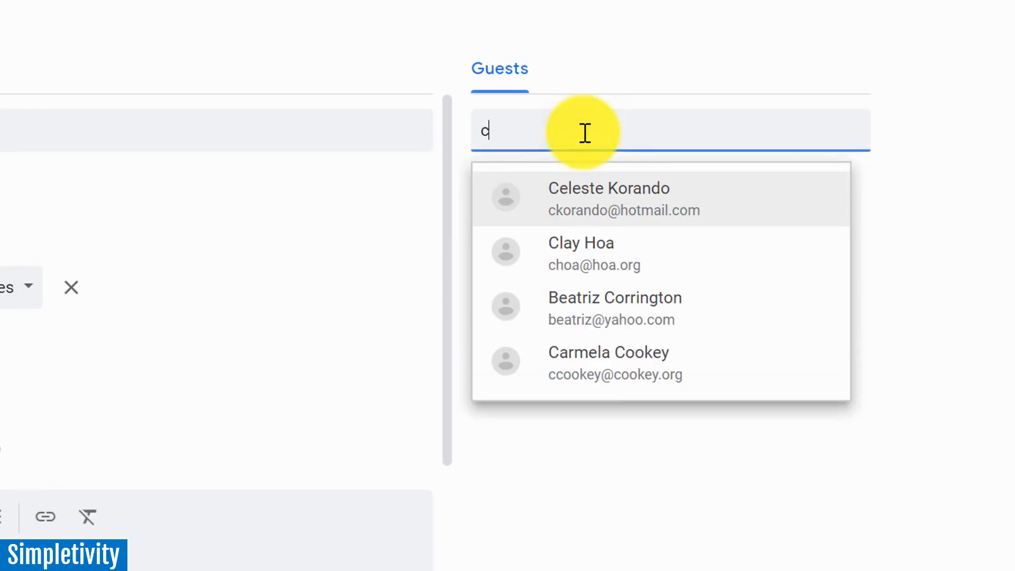
type("li")
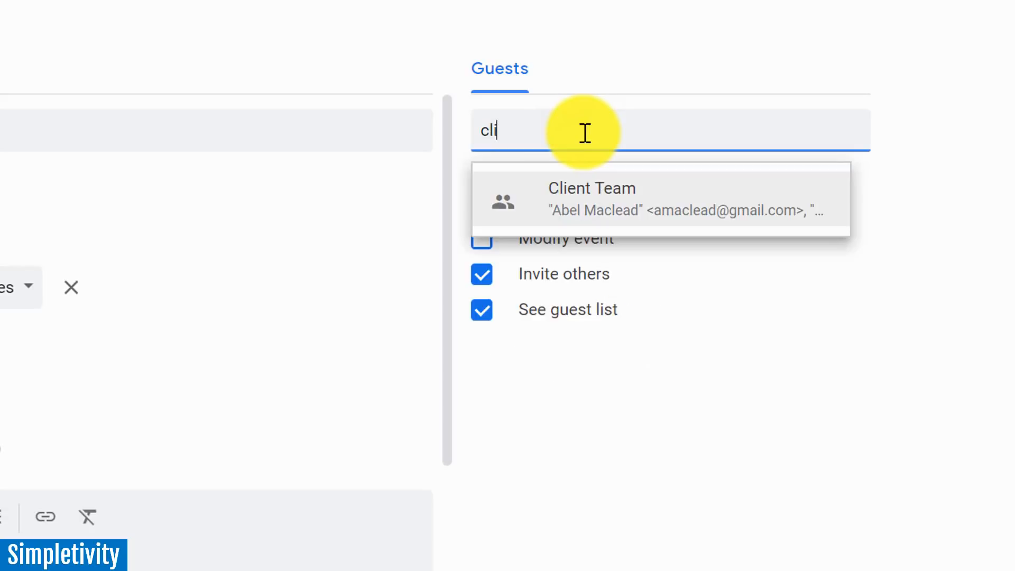
mouse_move(677, 214)
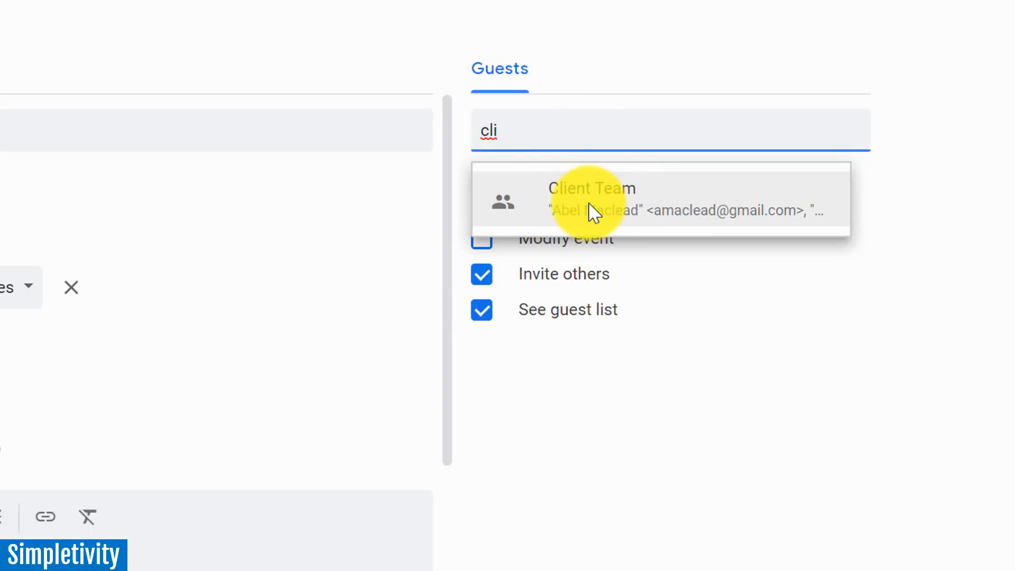
left_click(590, 199)
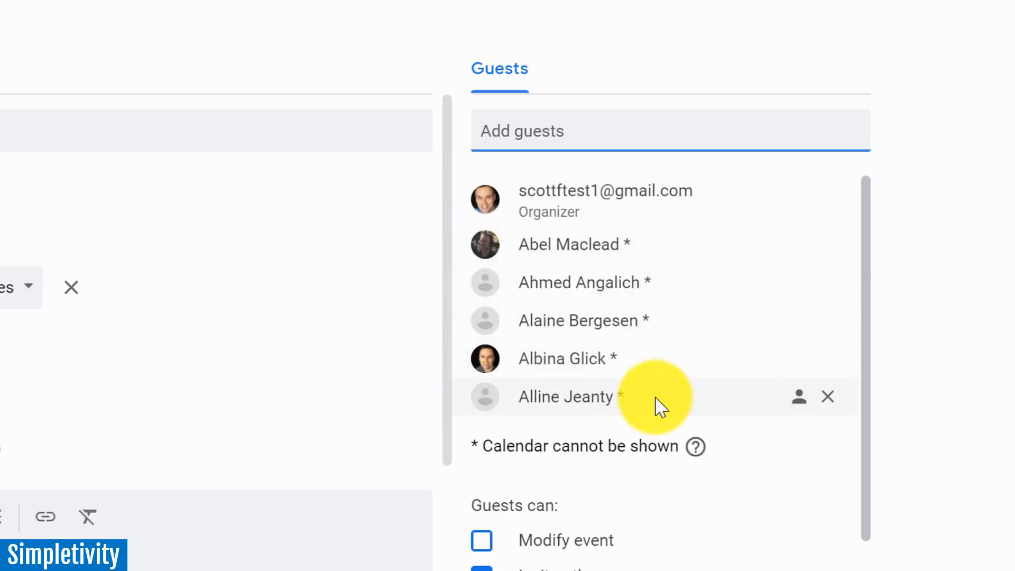
mouse_move(959, 188)
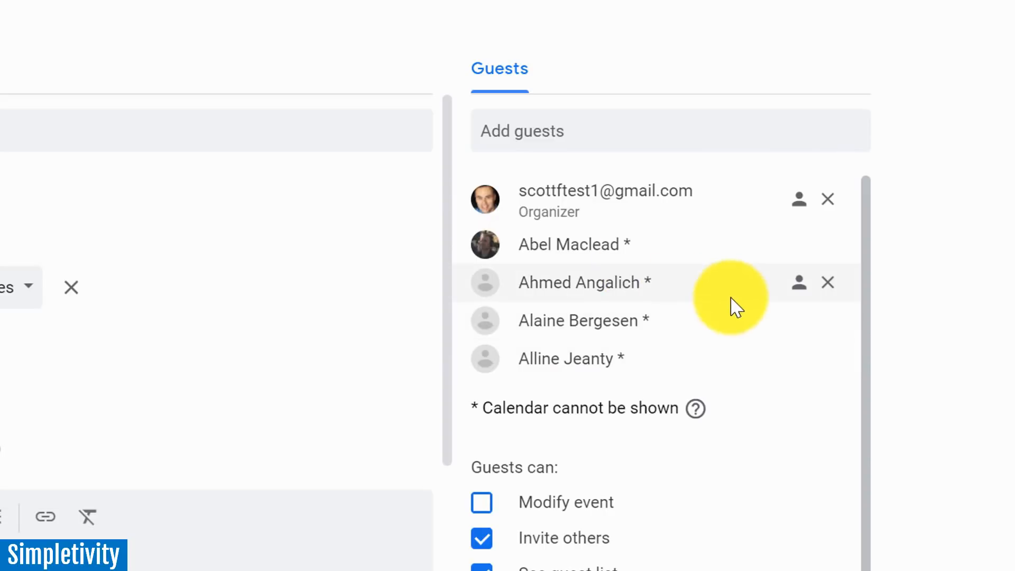
mouse_move(680, 317)
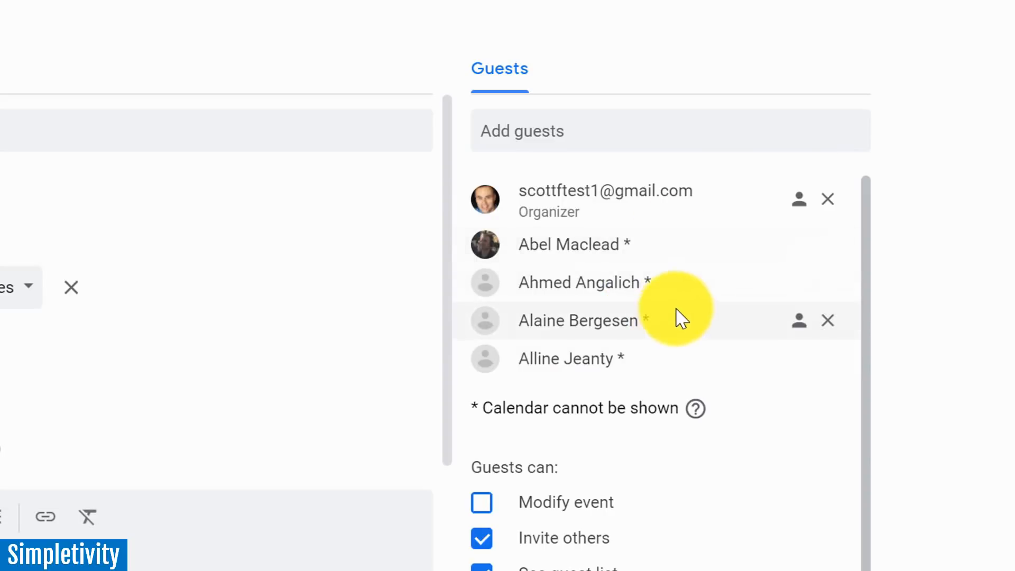
mouse_move(659, 291)
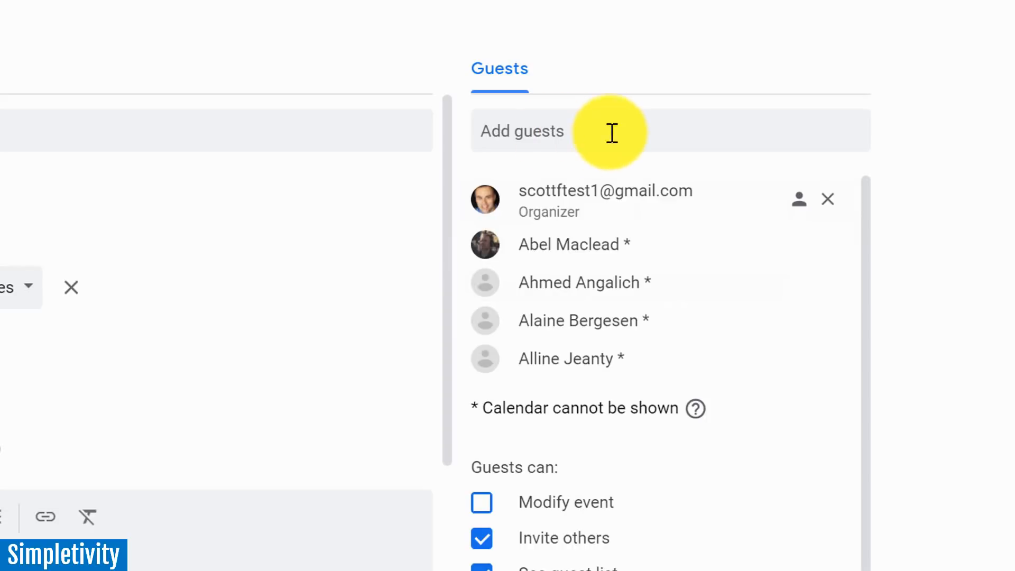
mouse_move(590, 123)
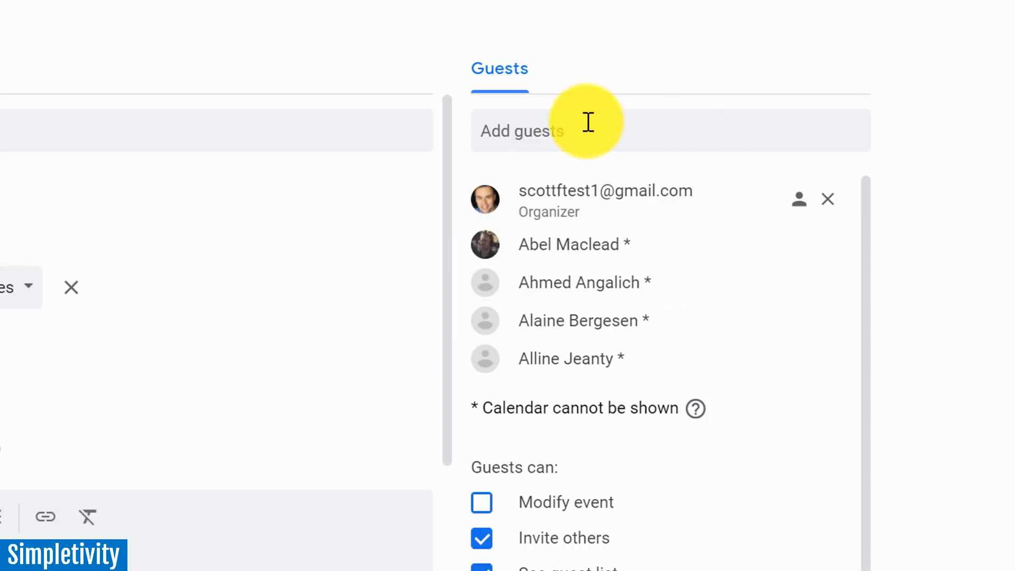
mouse_move(667, 244)
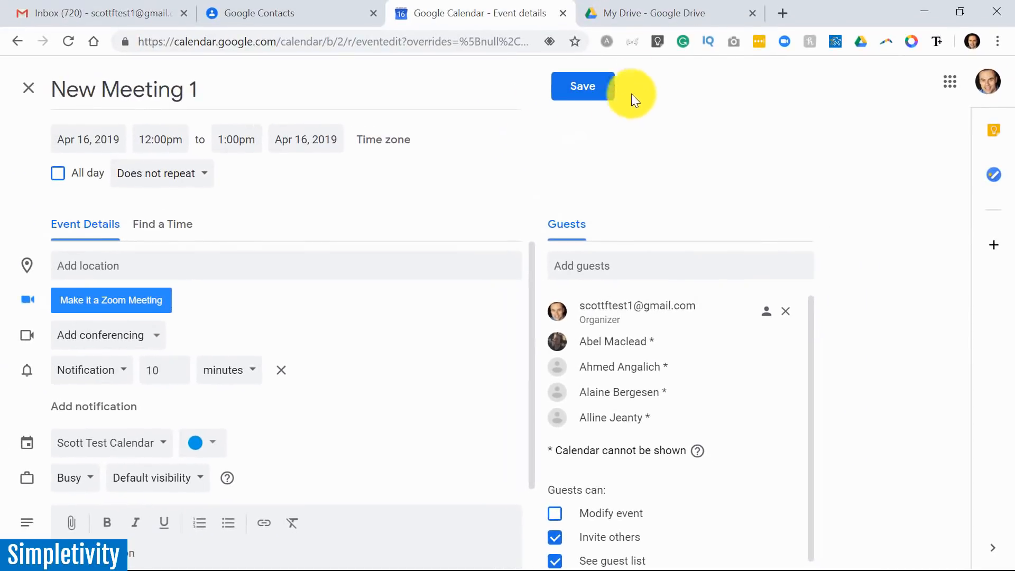
left_click(660, 13)
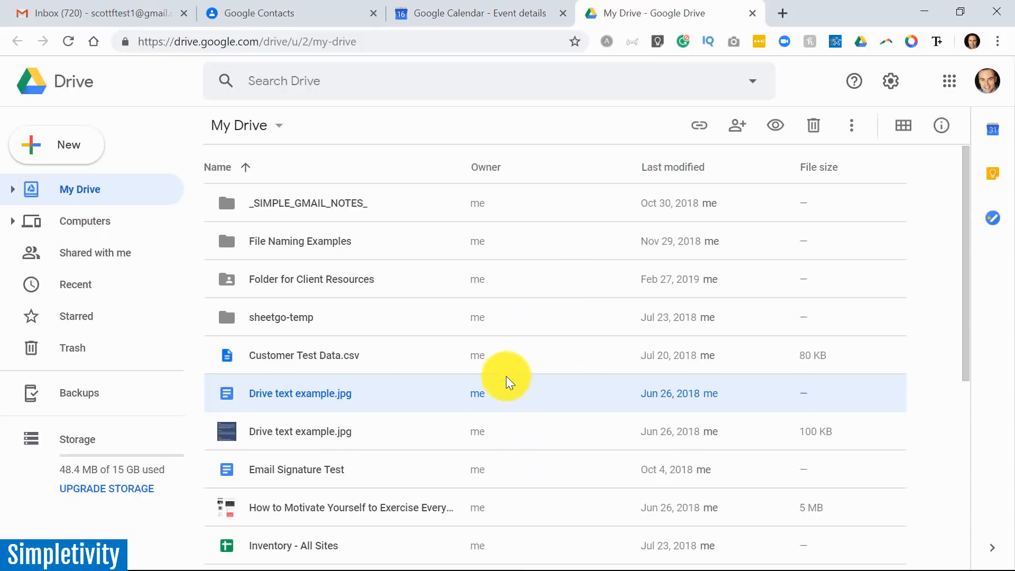
mouse_move(363, 156)
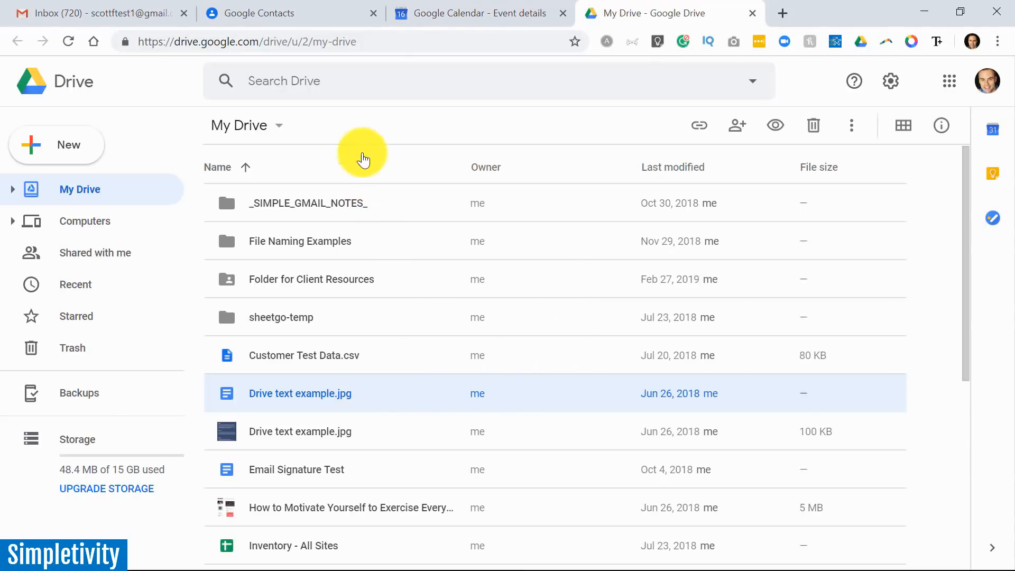
mouse_move(386, 349)
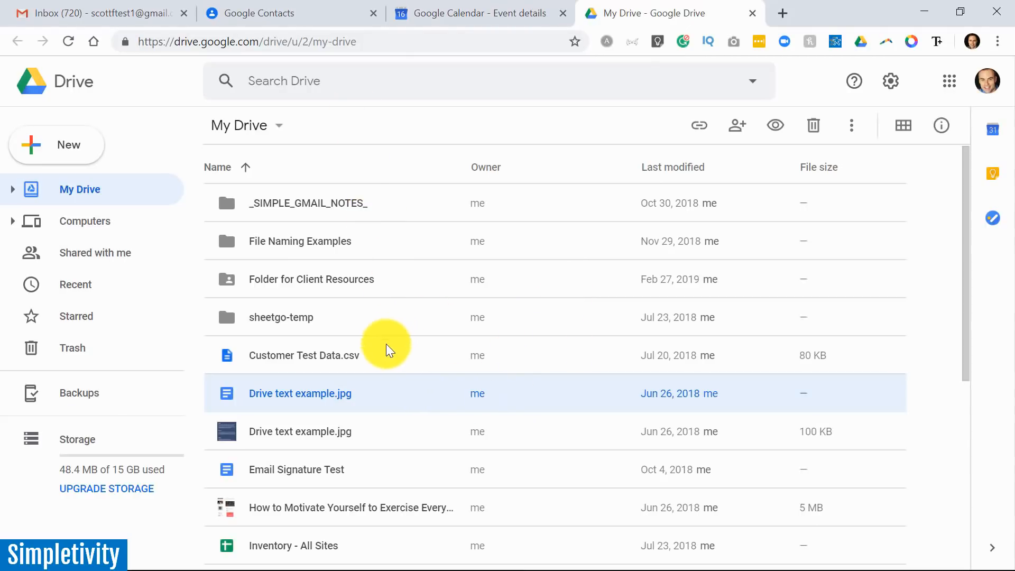
mouse_move(393, 400)
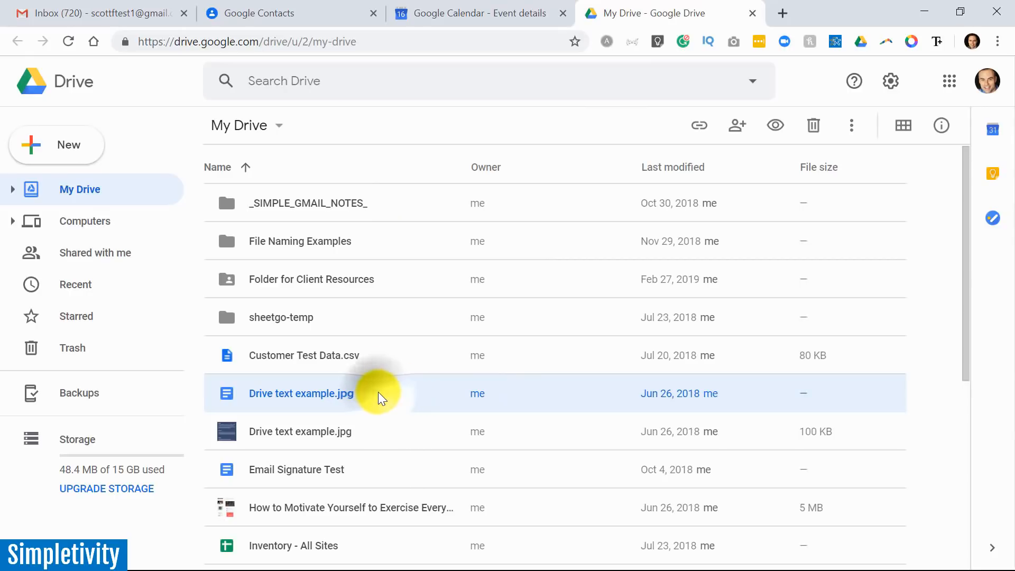
mouse_move(386, 395)
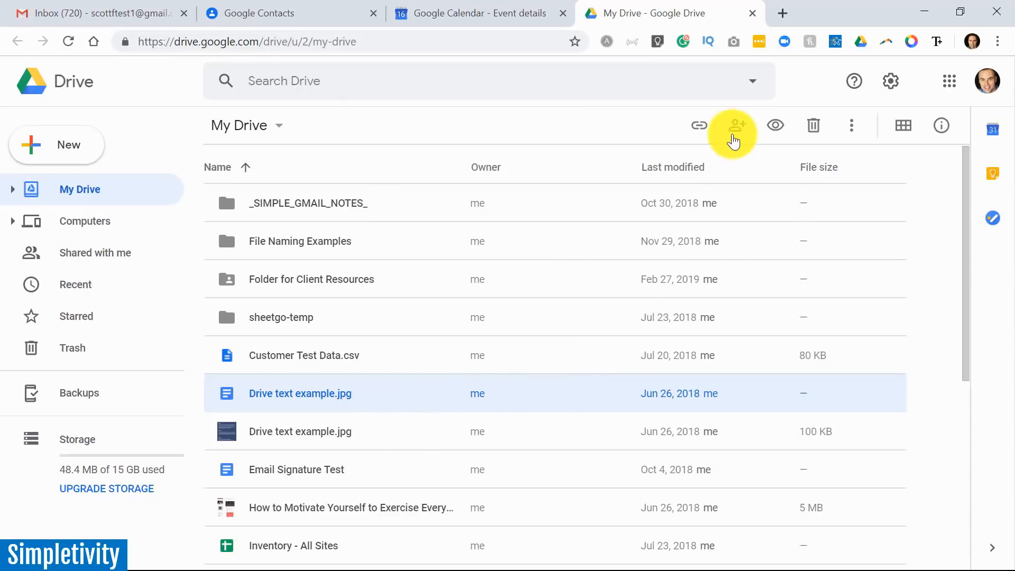
mouse_move(737, 125)
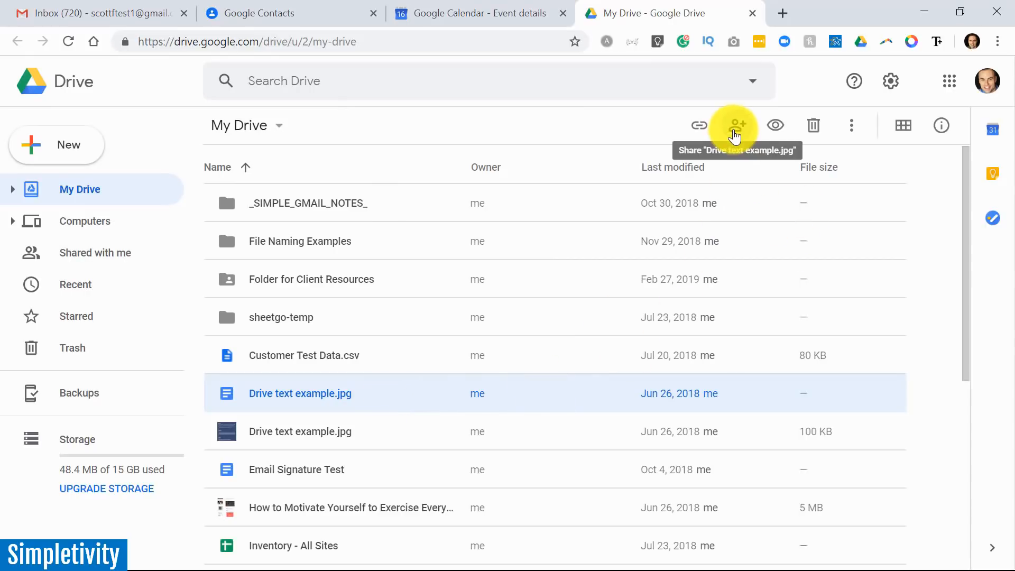
Step: Open the sharing dialog for Drive text example.jpg in My Drive
left_click(737, 124)
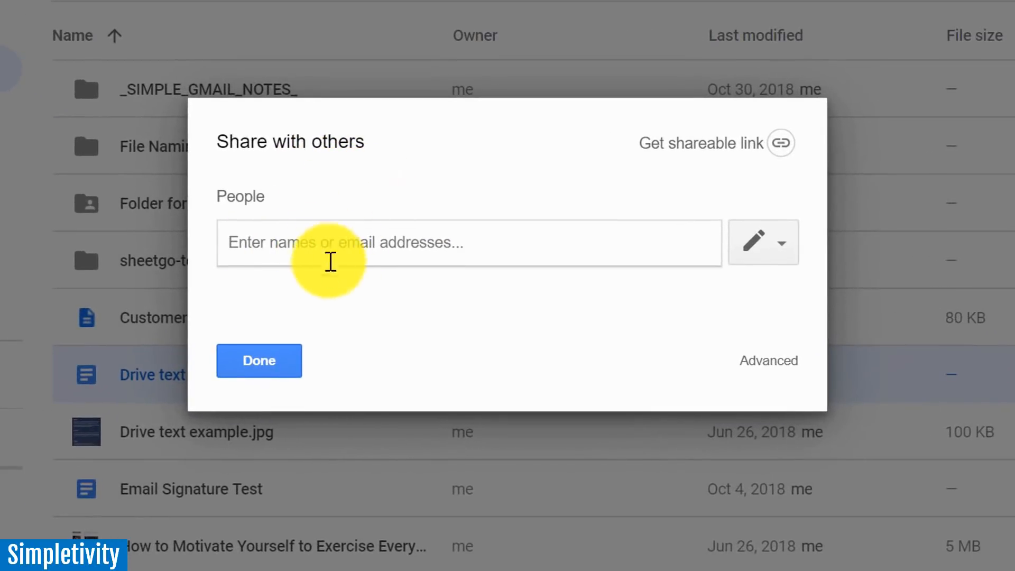
mouse_move(398, 259)
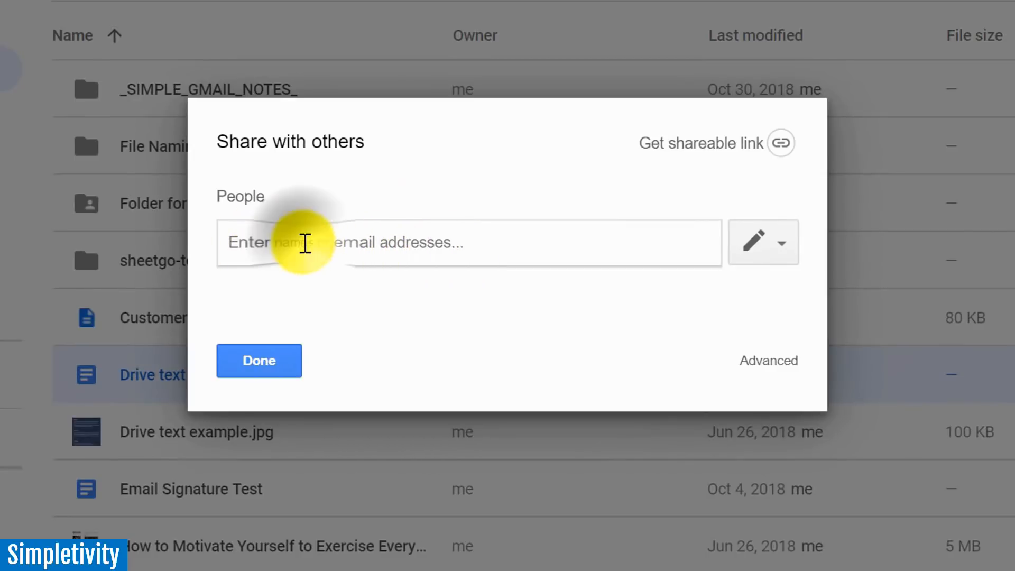
Step: Add the ABC Work Project group's four contacts as share recipients
type("a")
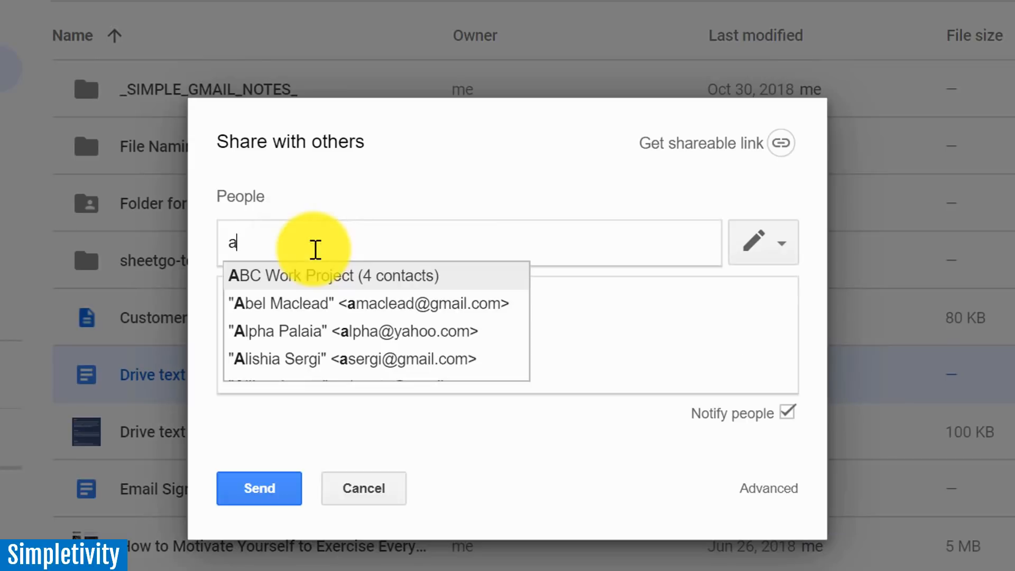
type("bd")
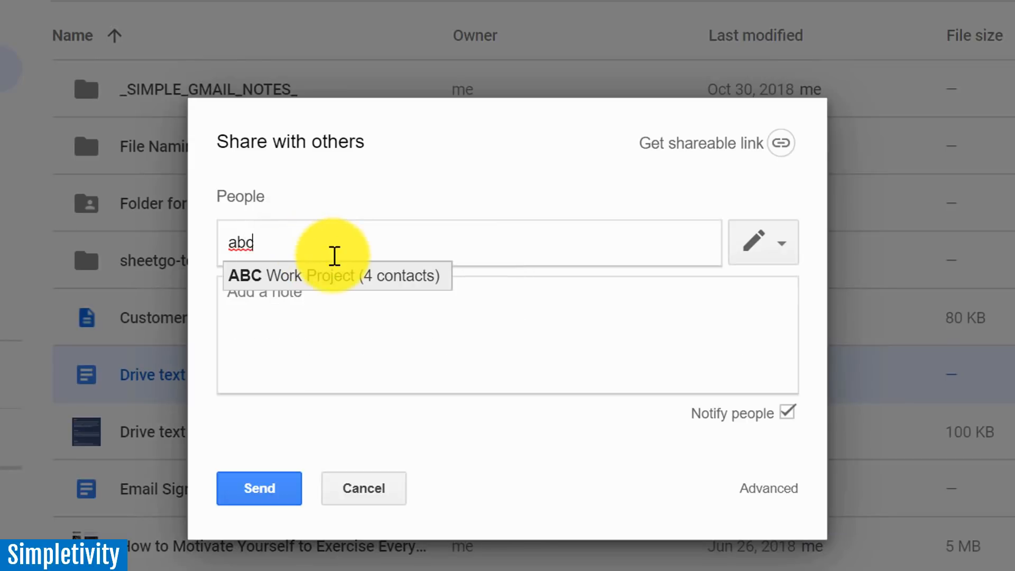
mouse_move(327, 288)
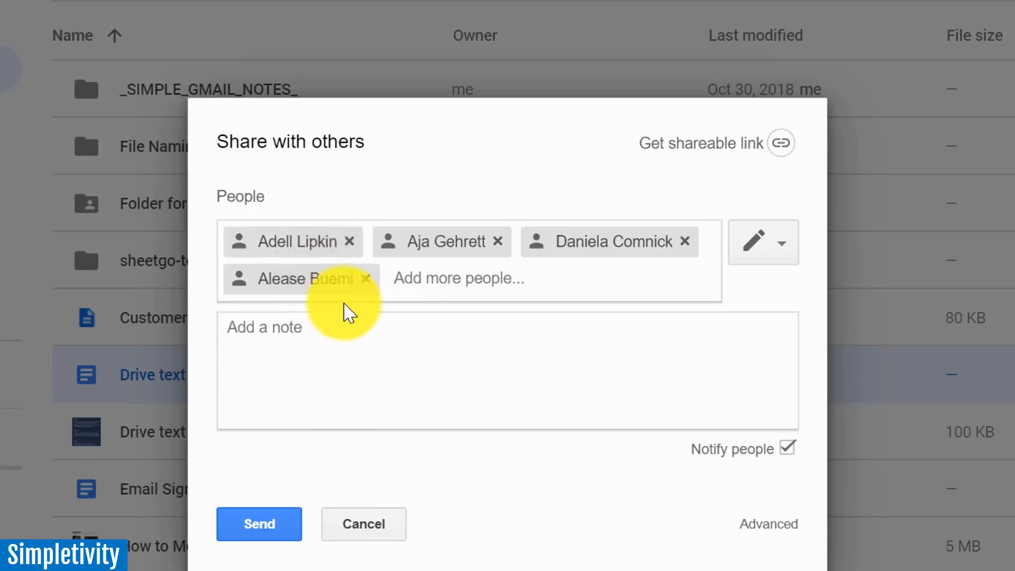
mouse_move(488, 301)
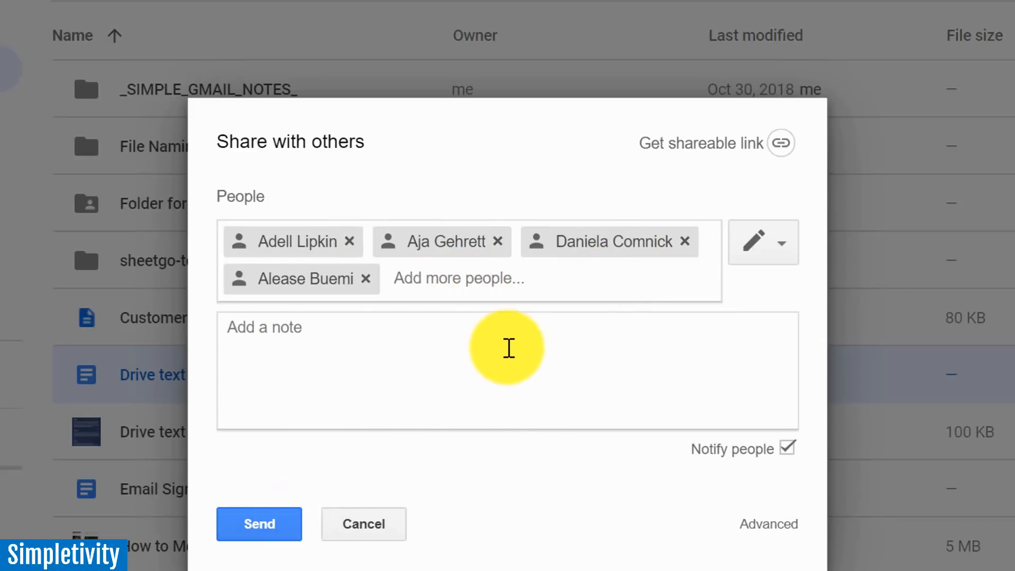
left_click(458, 279)
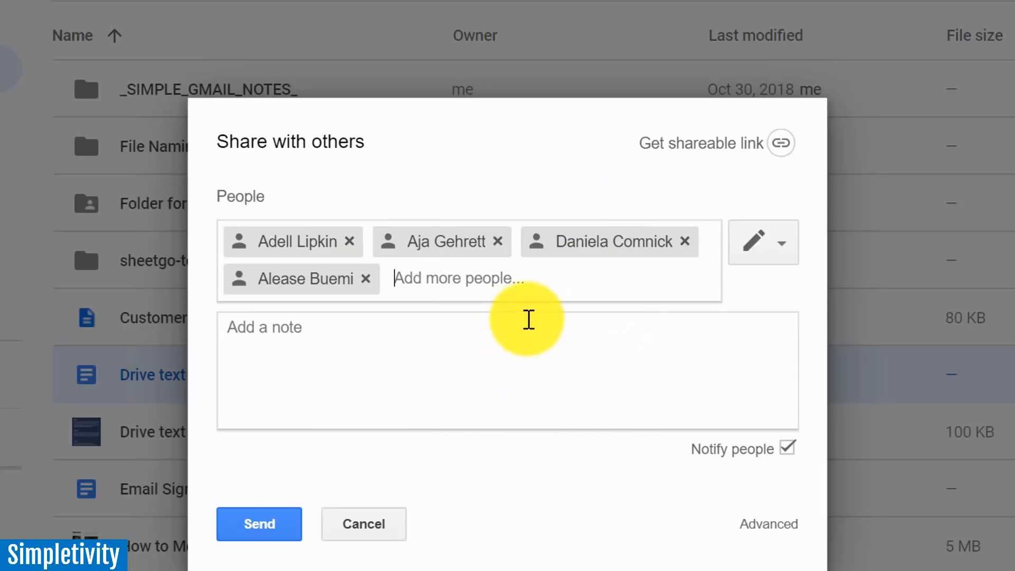
mouse_move(570, 361)
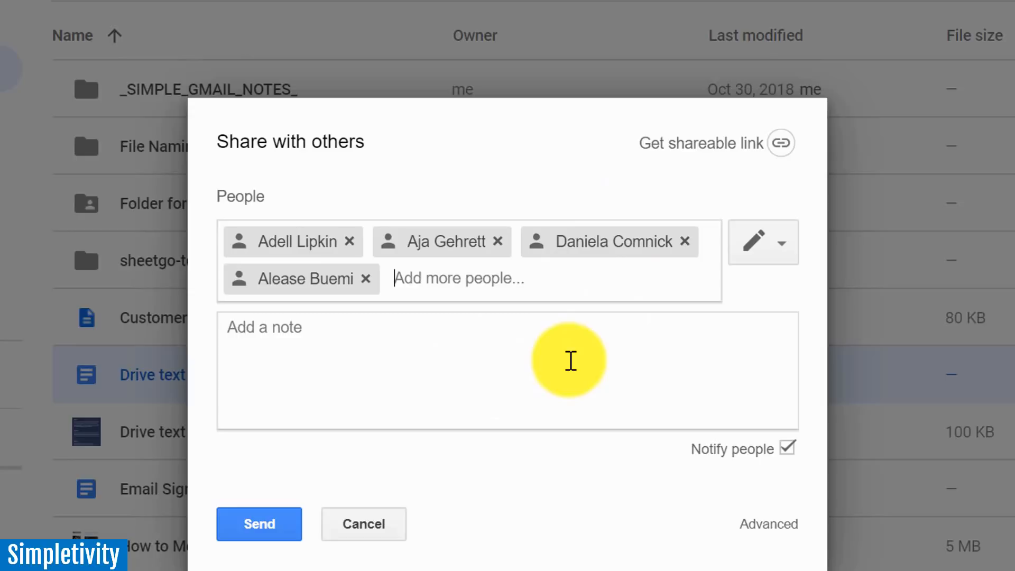
mouse_move(559, 278)
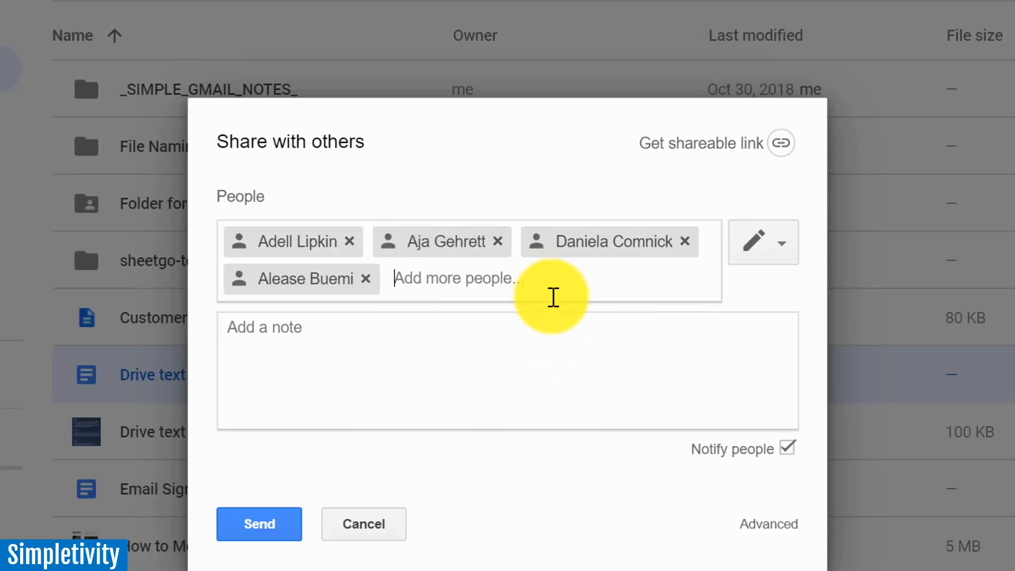
mouse_move(552, 297)
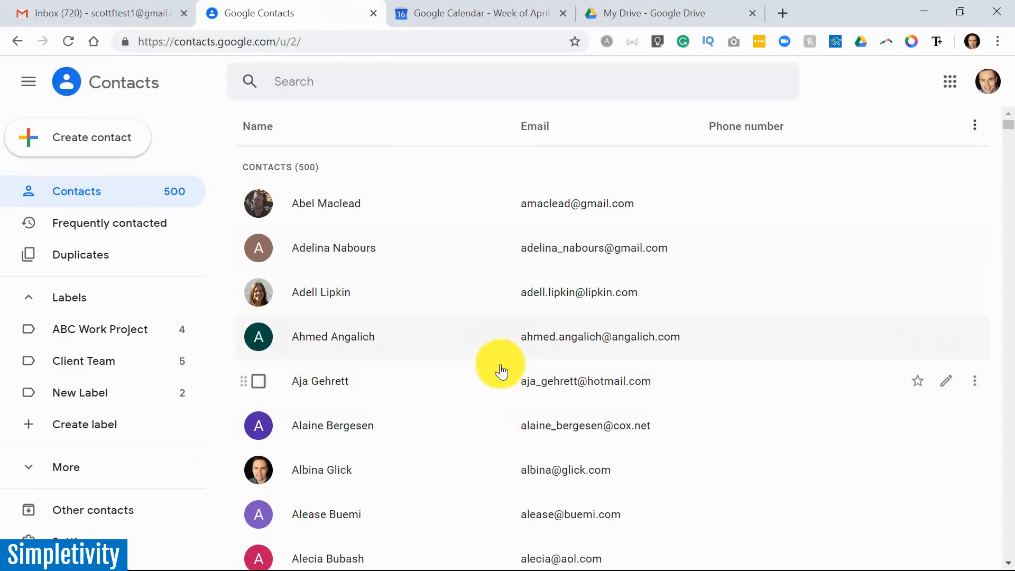
mouse_move(987, 80)
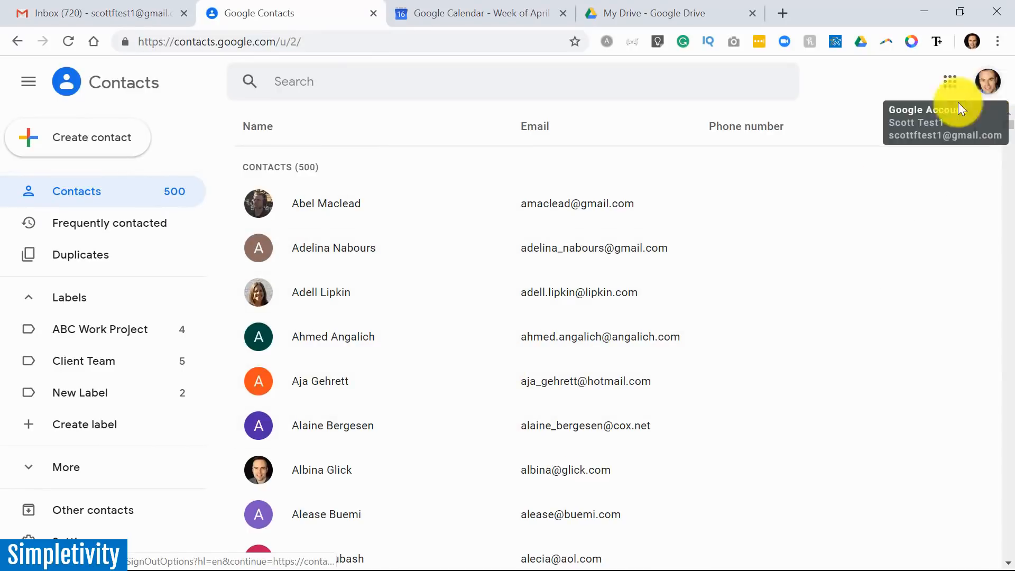